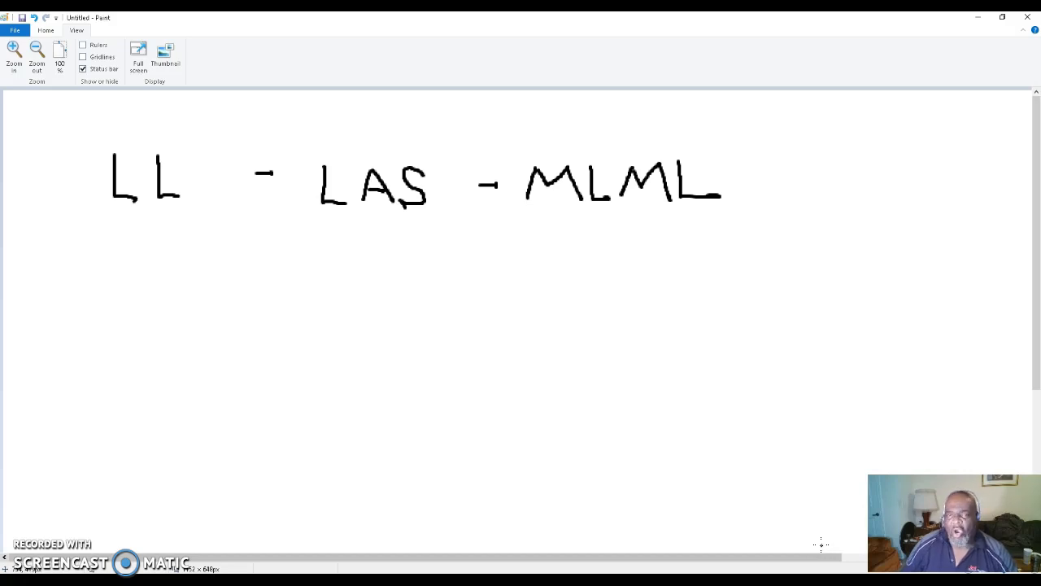
{"action": "mouse_move", "coordinate": [819, 557]}
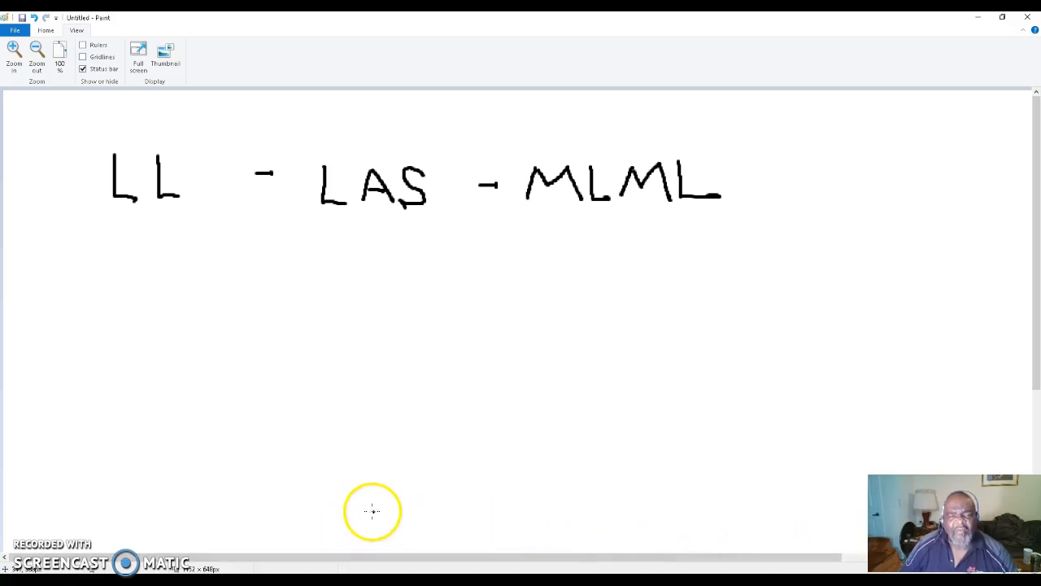
{"action": "mouse_move", "coordinate": [418, 506]}
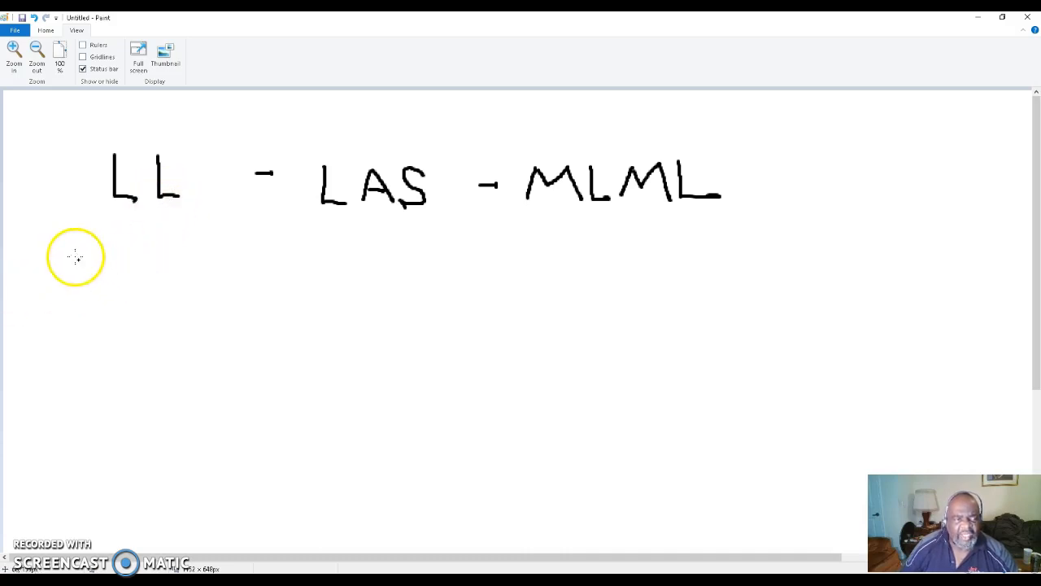
{"action": "mouse_move", "coordinate": [133, 219]}
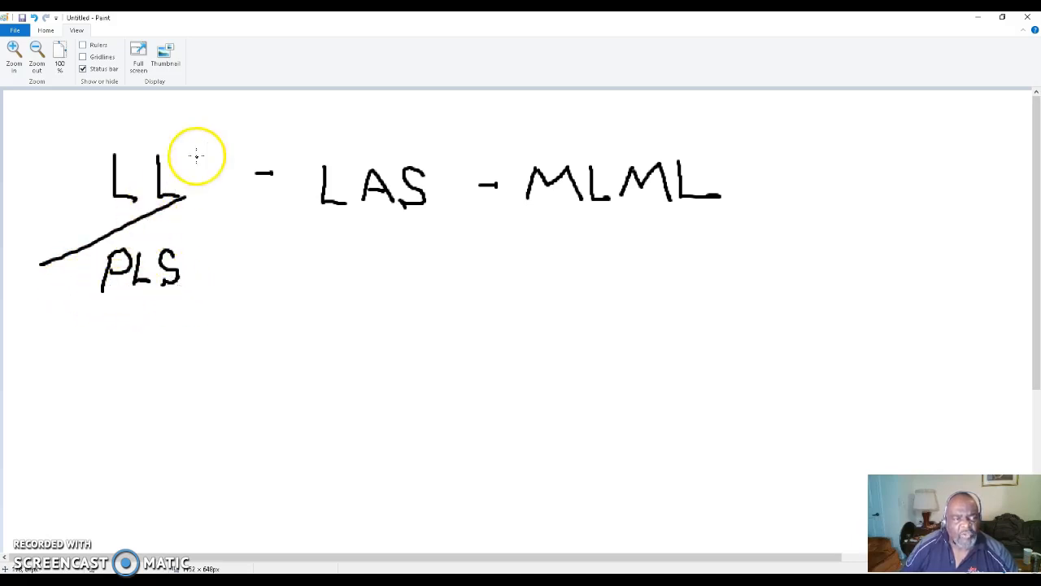
{"action": "mouse_move", "coordinate": [185, 180]}
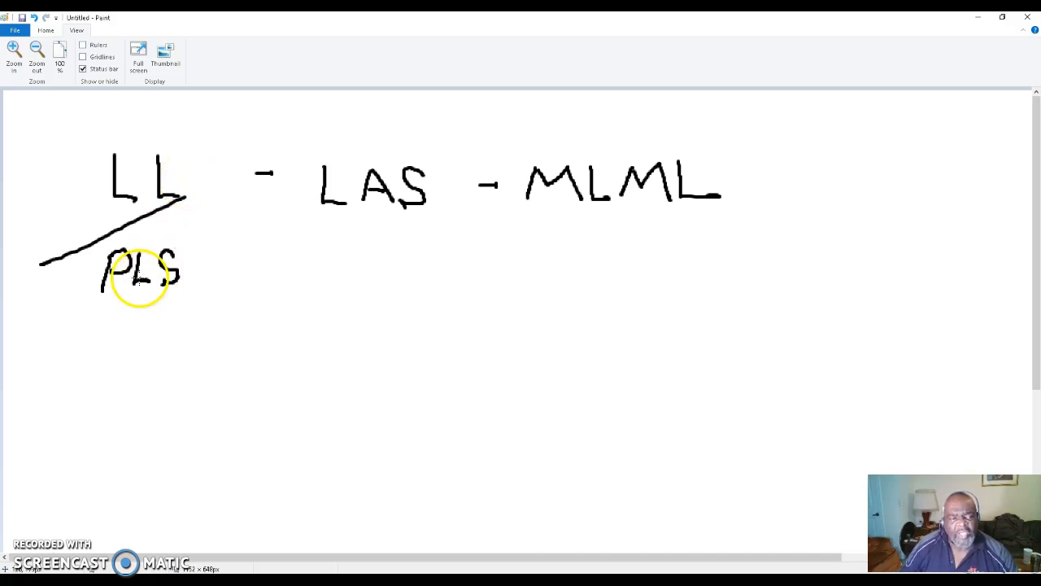
{"action": "mouse_move", "coordinate": [165, 208]}
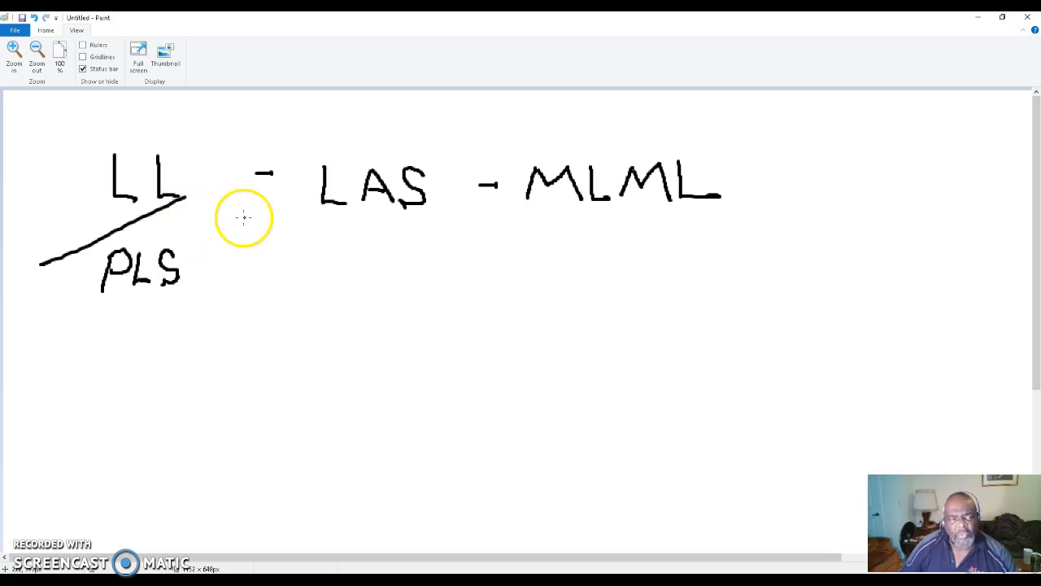
{"action": "mouse_move", "coordinate": [240, 235]}
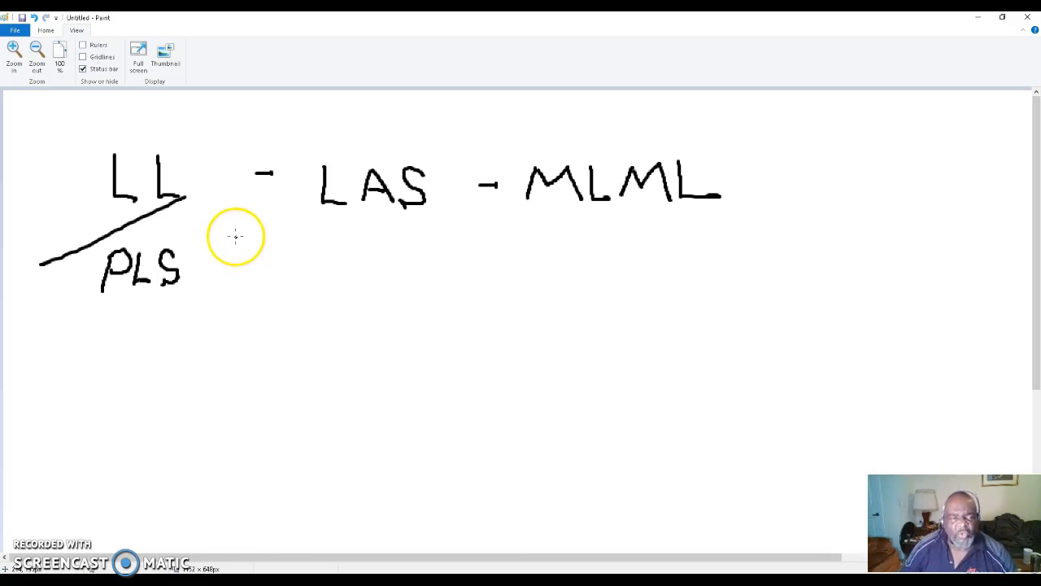
{"action": "mouse_move", "coordinate": [417, 260]}
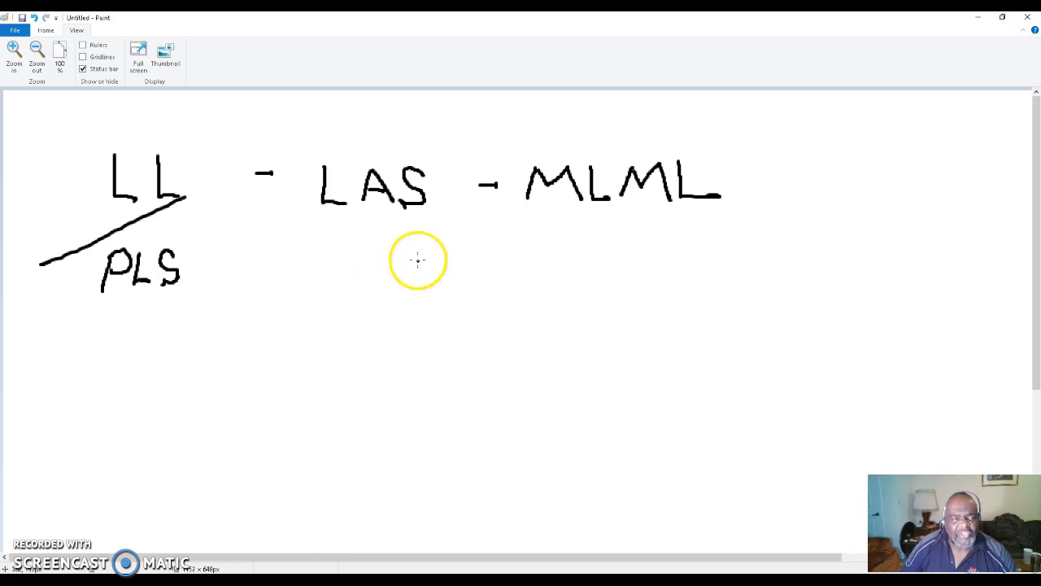
{"action": "mouse_move", "coordinate": [410, 260]}
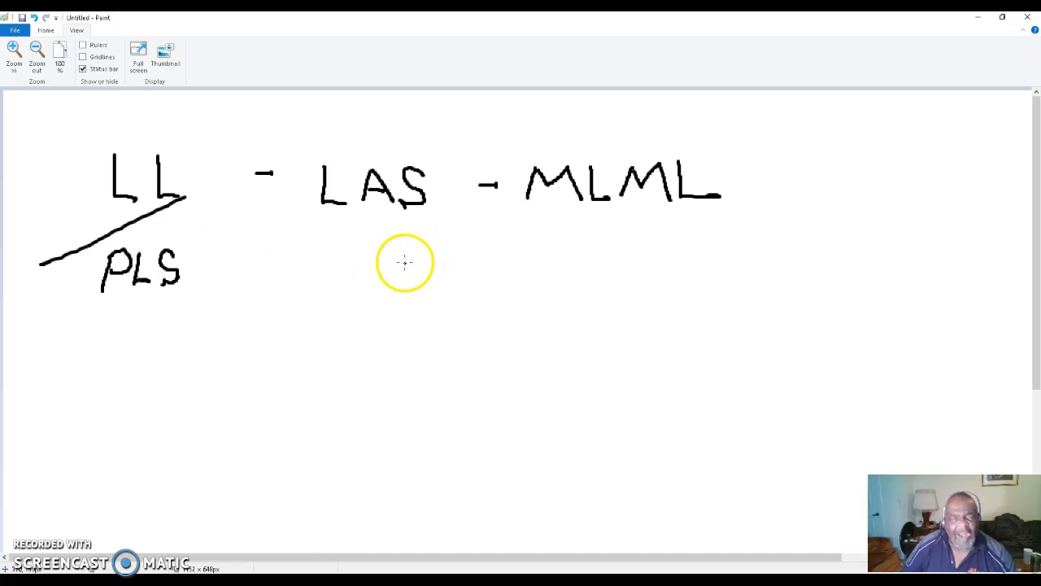
{"action": "mouse_move", "coordinate": [403, 262]}
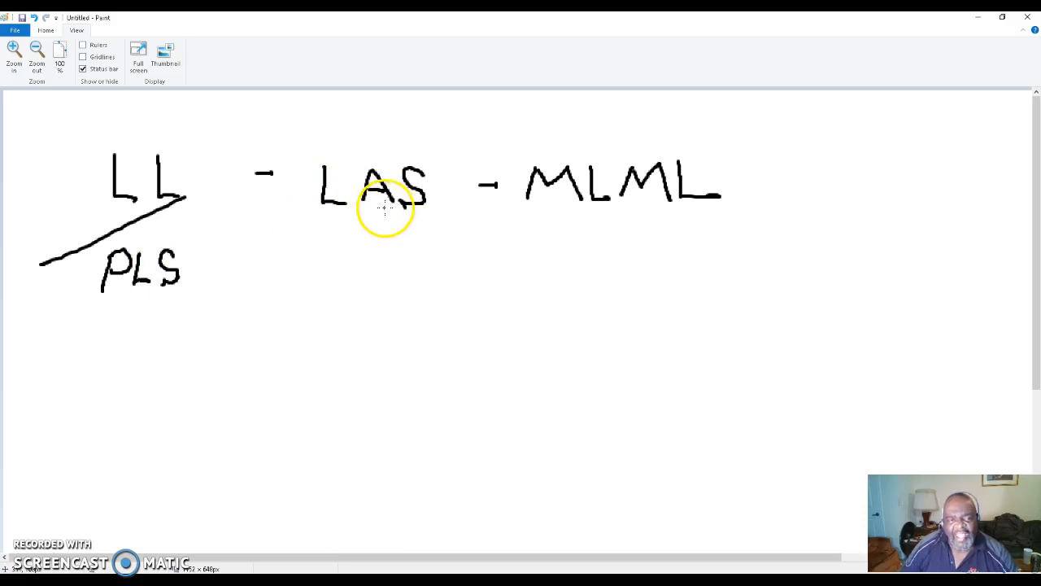
{"action": "mouse_move", "coordinate": [368, 213]}
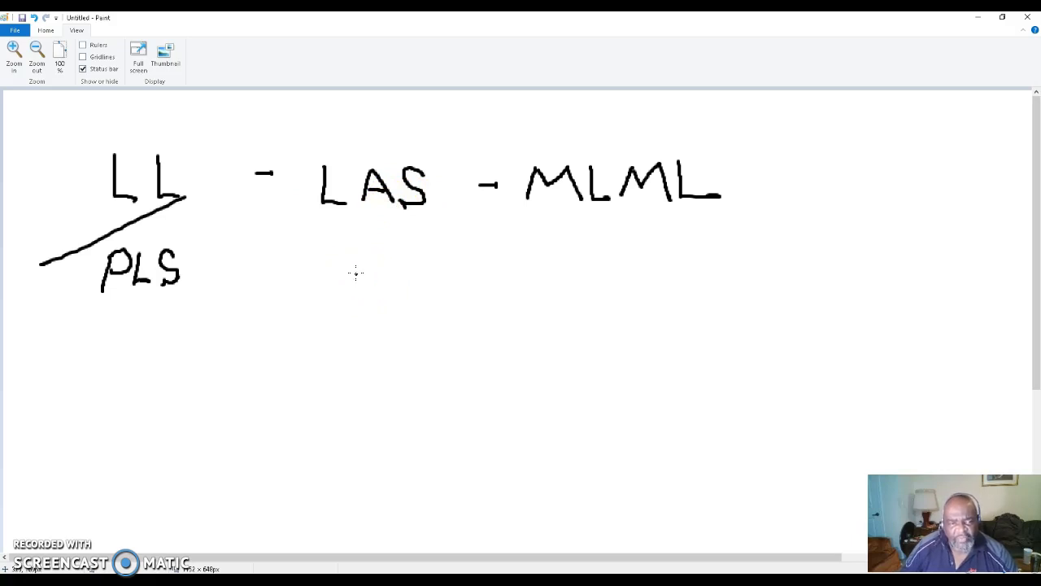
{"action": "left_click", "coordinate": [349, 287]}
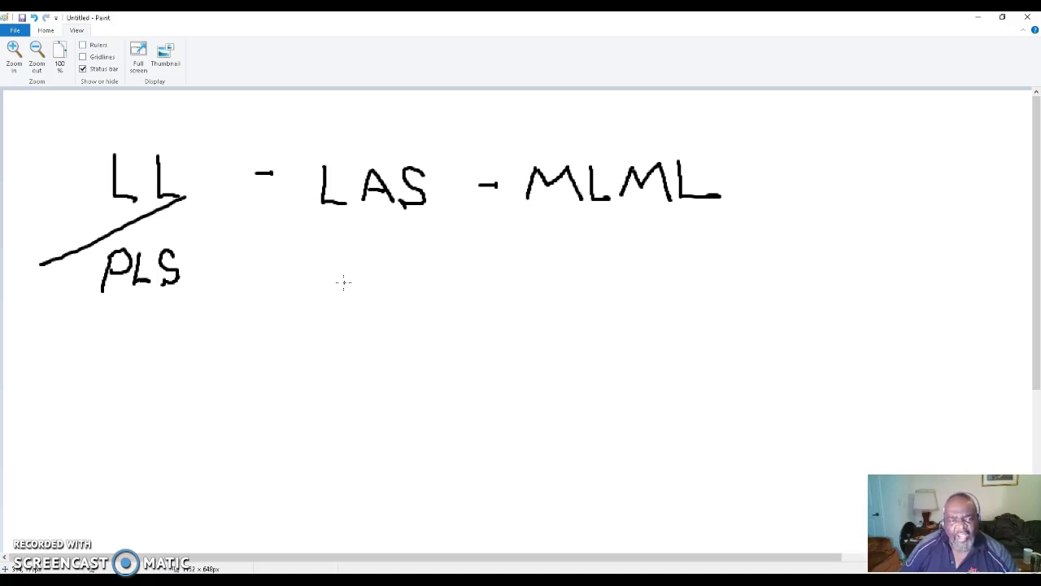
Handwrite the 7.00 price below LAS, level with PLS.
{"action": "left_click", "coordinate": [323, 268]}
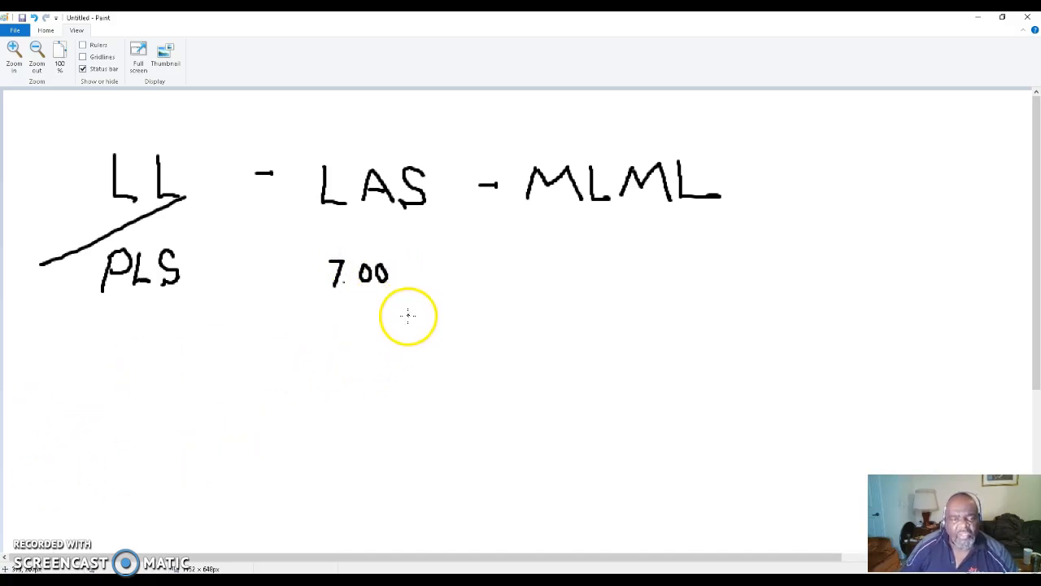
{"action": "mouse_move", "coordinate": [404, 324]}
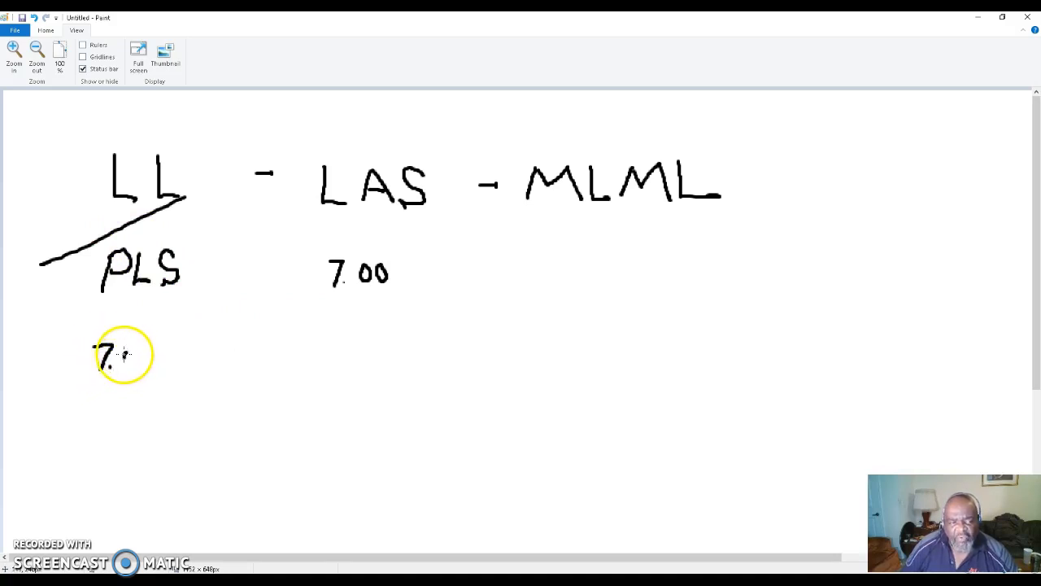
Handwrite a second 7.00 below PLS on the left side of the canvas.
{"action": "left_click_drag", "start_coordinate": [122, 362], "coordinate": [134, 353]}
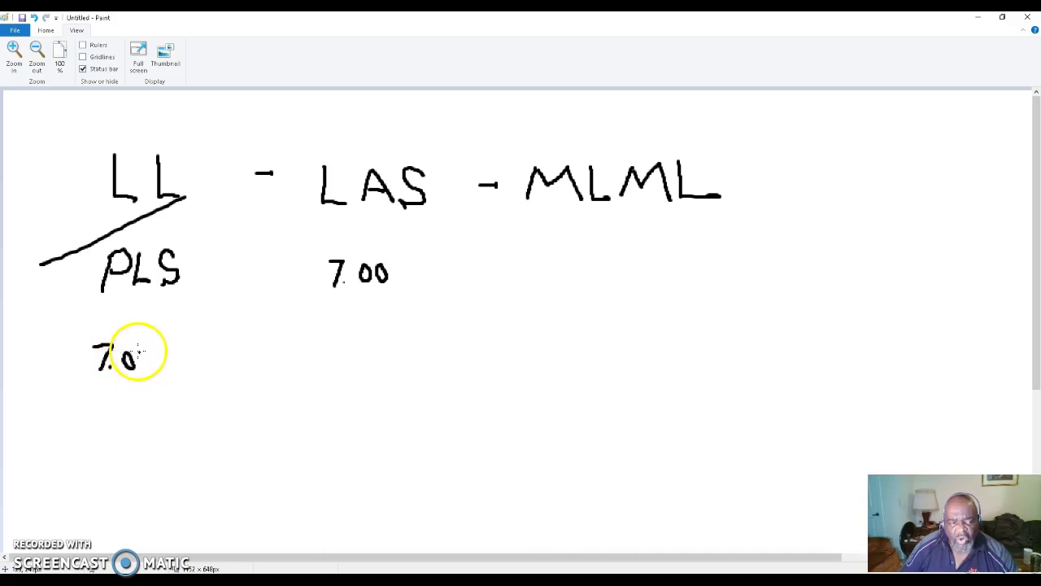
{"action": "left_click_drag", "start_coordinate": [122, 358], "coordinate": [147, 358]}
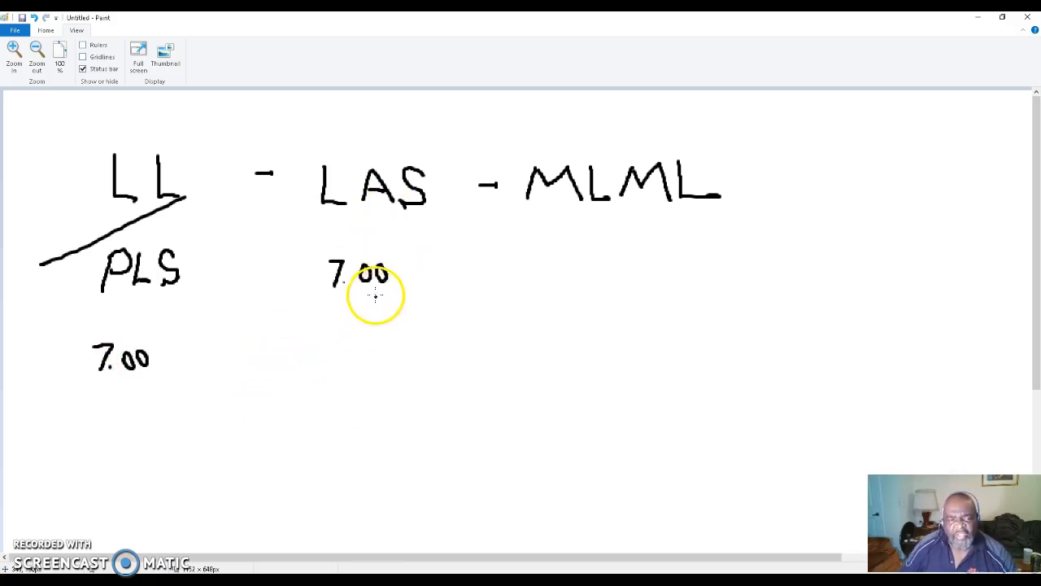
{"action": "mouse_move", "coordinate": [437, 194]}
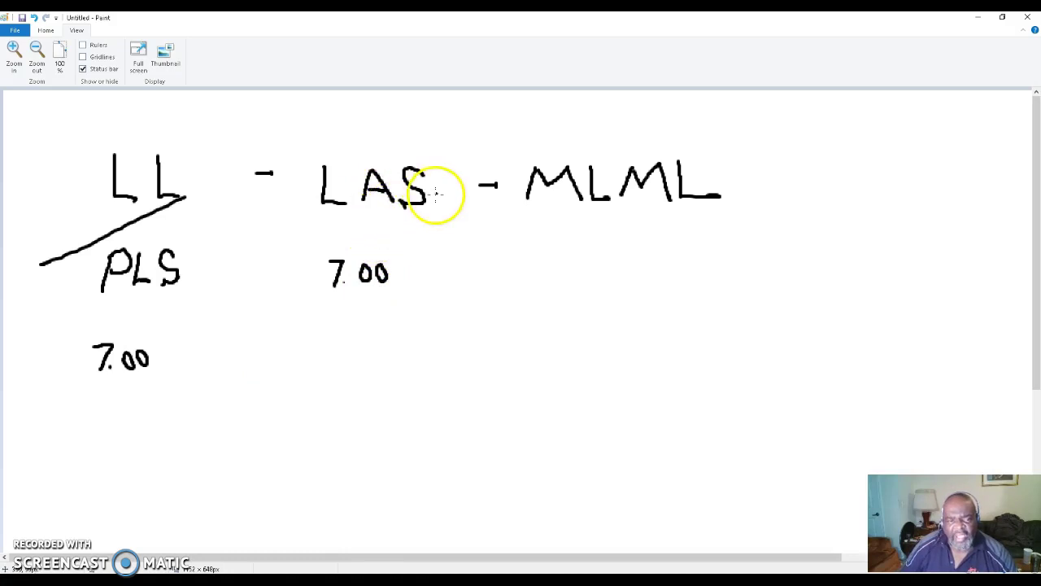
{"action": "mouse_move", "coordinate": [356, 319]}
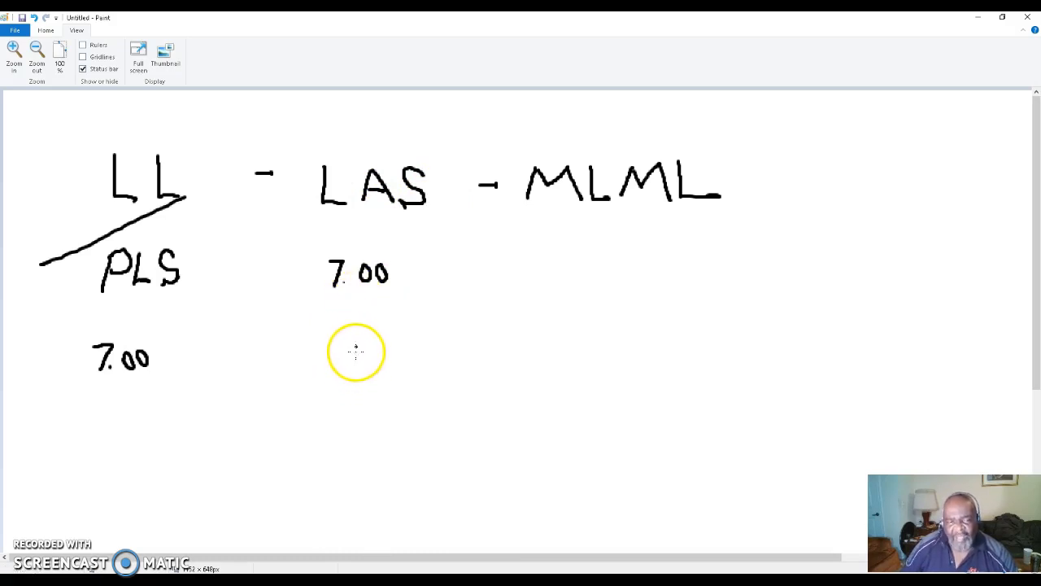
{"action": "mouse_move", "coordinate": [366, 306]}
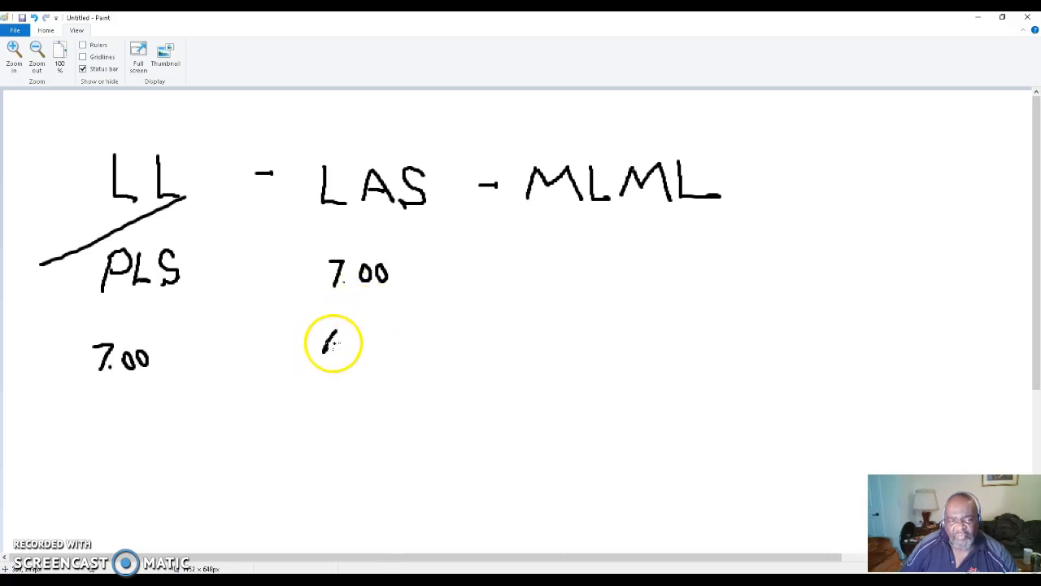
Begin handwriting 100% beneath the 7.00 price under LAS.
{"action": "left_click_drag", "start_coordinate": [342, 338], "coordinate": [358, 346]}
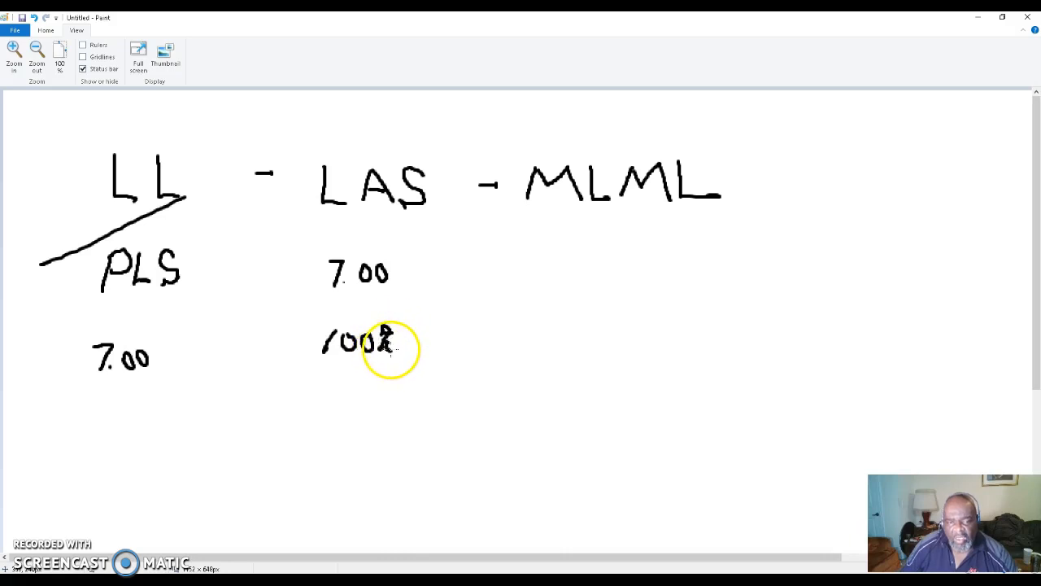
{"action": "mouse_move", "coordinate": [525, 362]}
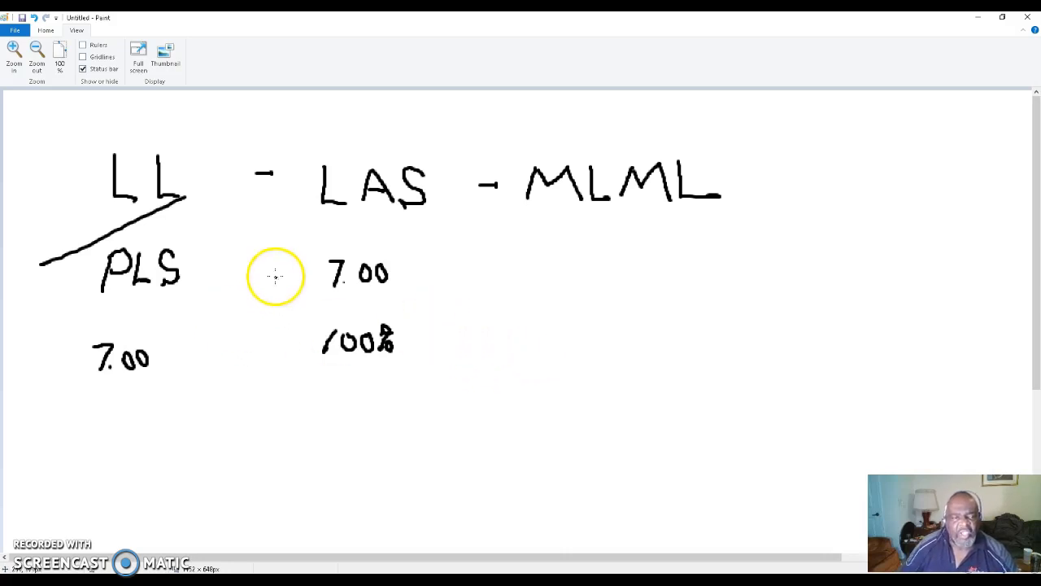
{"action": "mouse_move", "coordinate": [368, 194]}
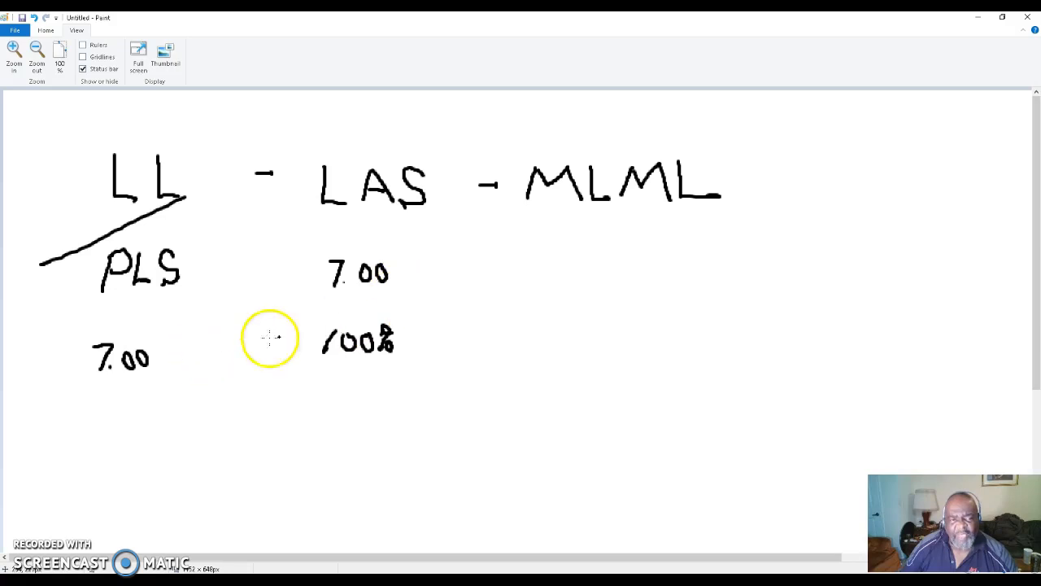
{"action": "mouse_move", "coordinate": [420, 386]}
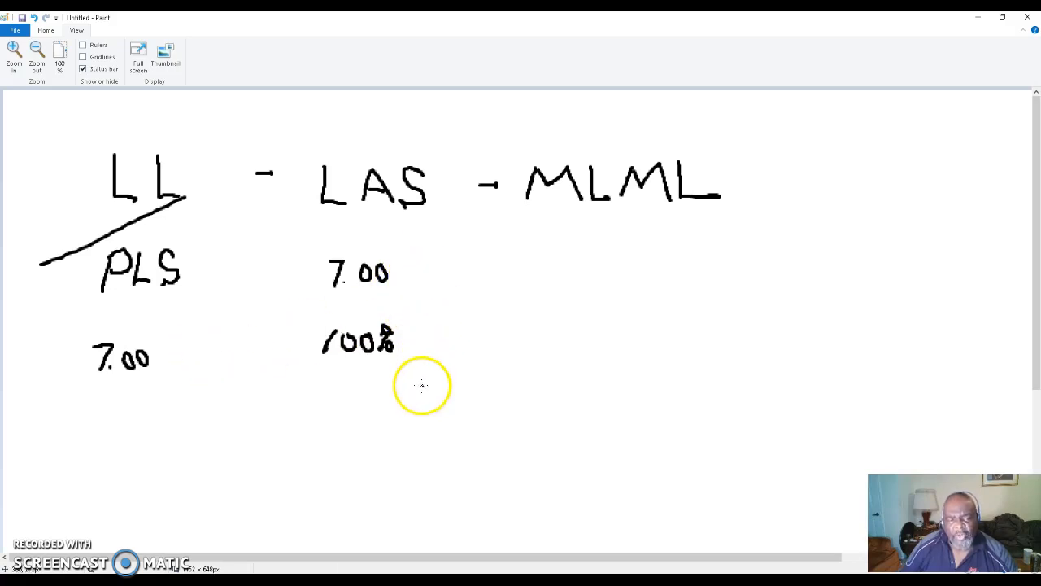
{"action": "mouse_move", "coordinate": [306, 411]}
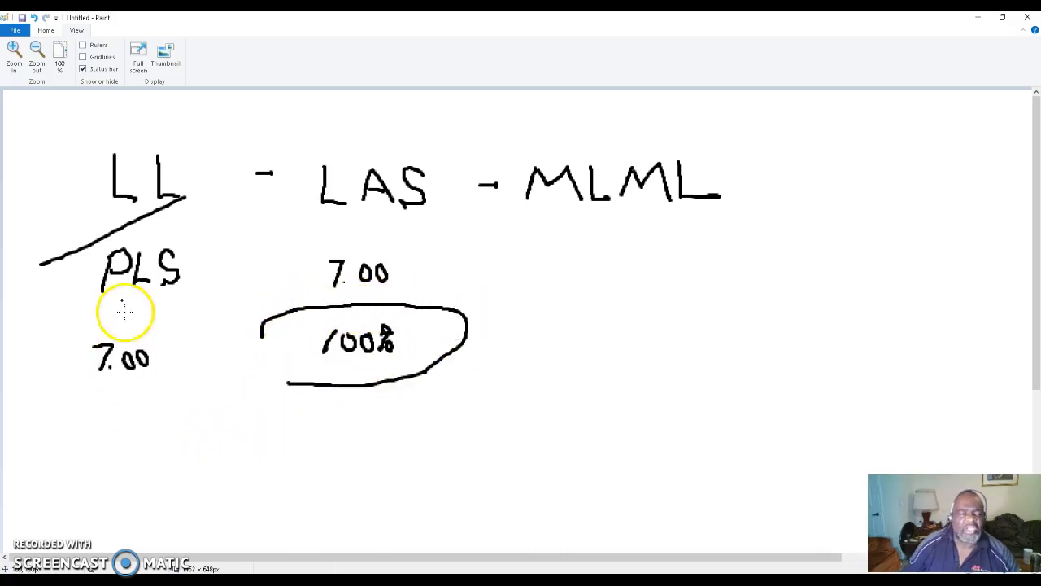
{"action": "mouse_move", "coordinate": [157, 334]}
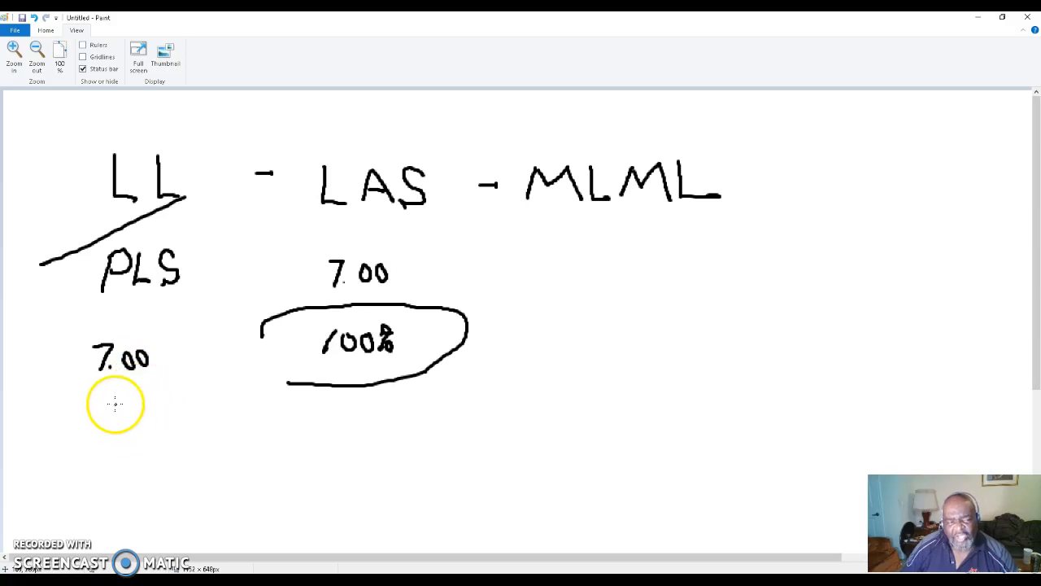
{"action": "left_click_drag", "start_coordinate": [110, 415], "coordinate": [126, 431]}
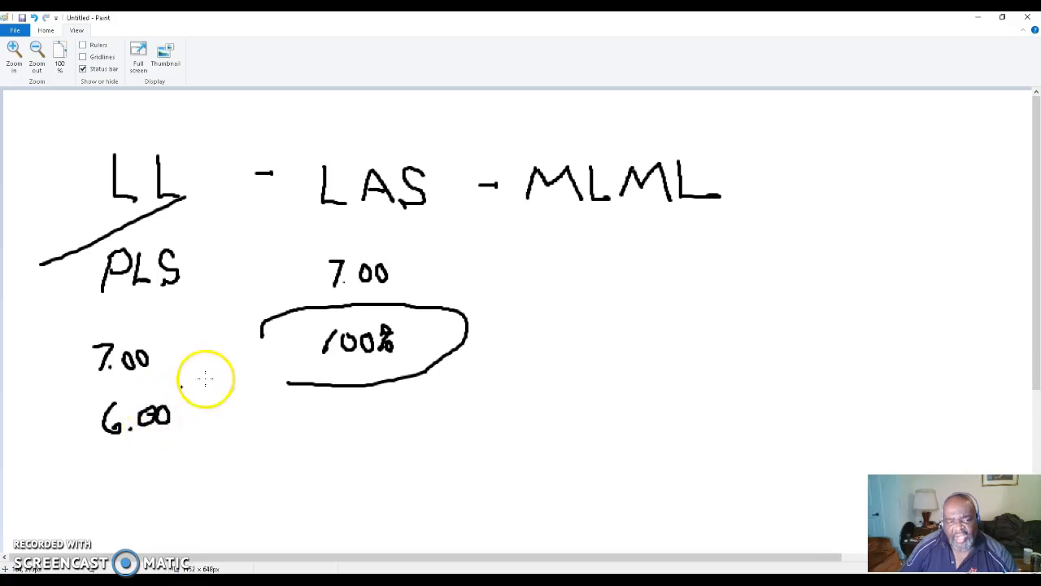
{"action": "mouse_move", "coordinate": [348, 218]}
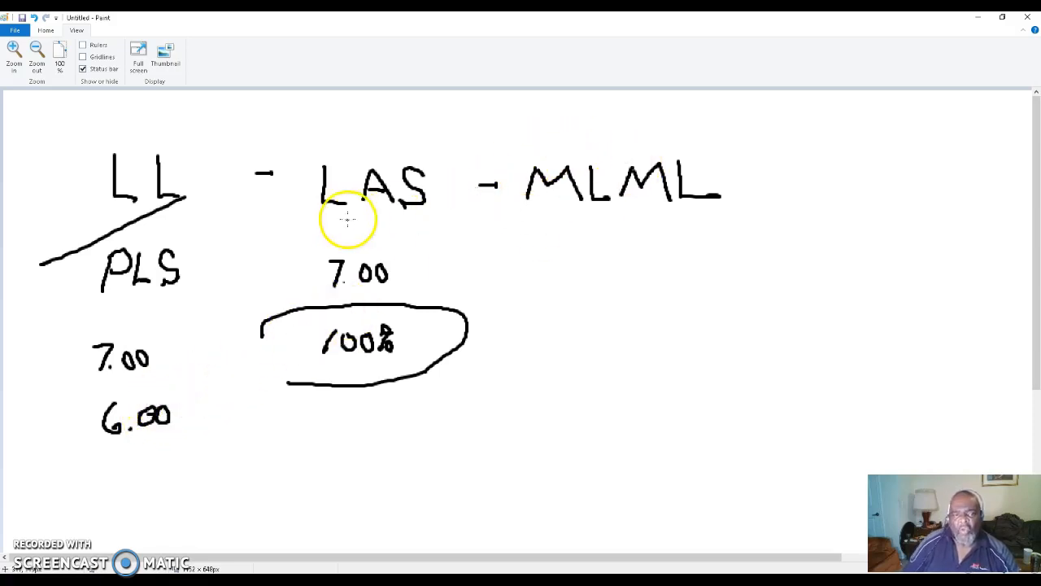
{"action": "mouse_move", "coordinate": [79, 219]}
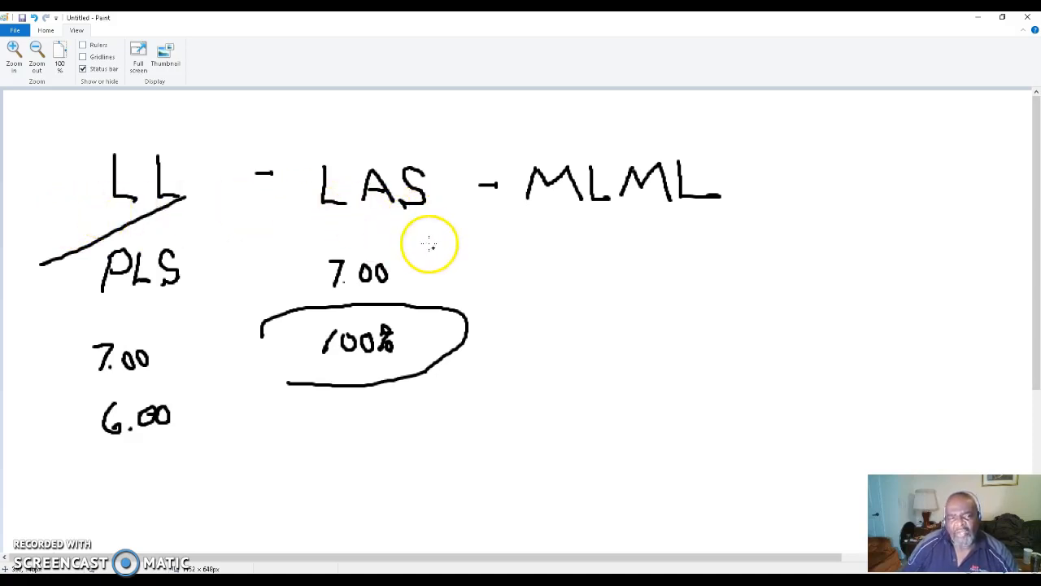
{"action": "mouse_move", "coordinate": [91, 277]}
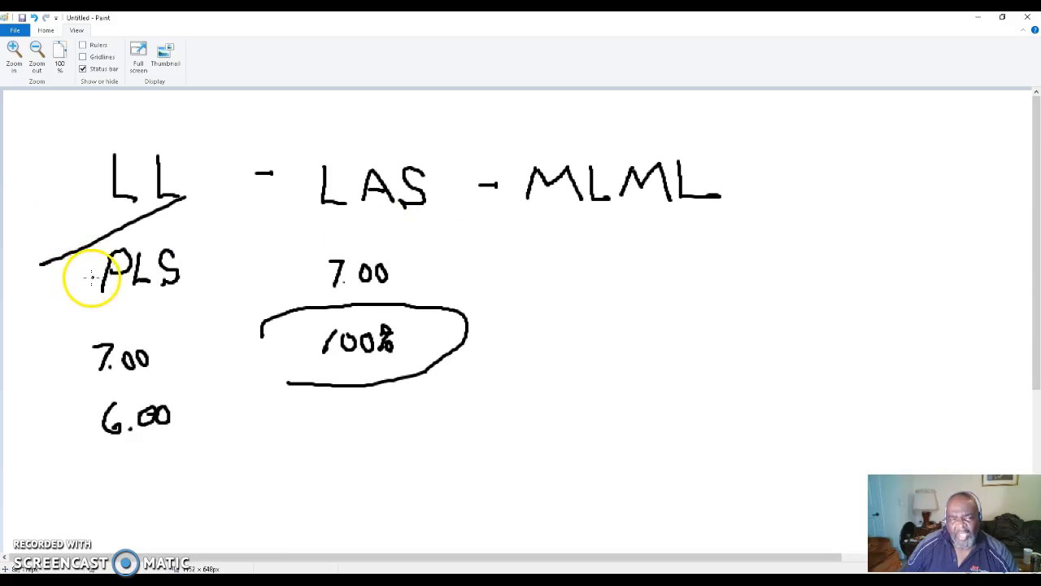
{"action": "mouse_move", "coordinate": [132, 294]}
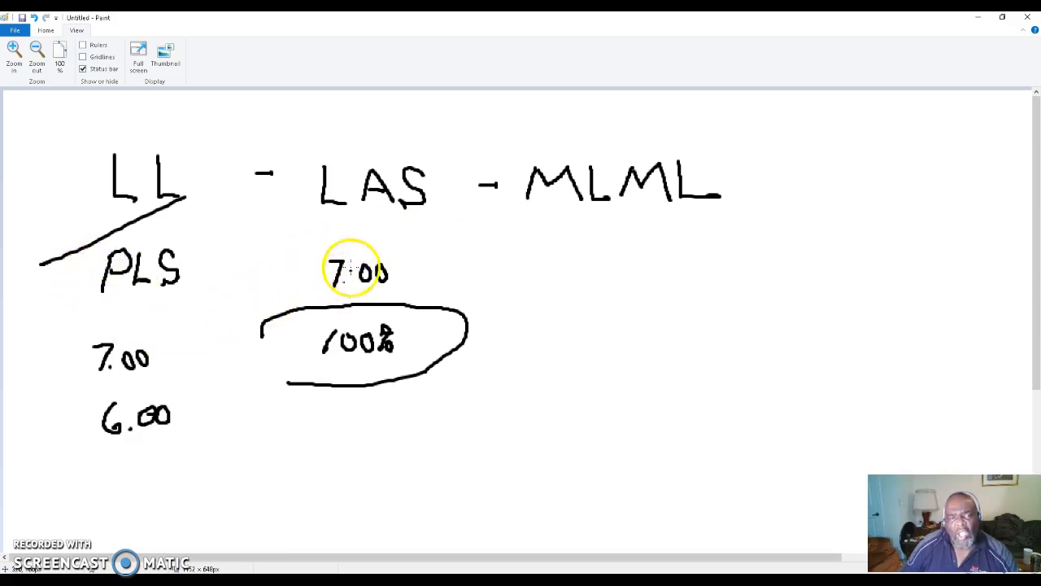
{"action": "mouse_move", "coordinate": [404, 244]}
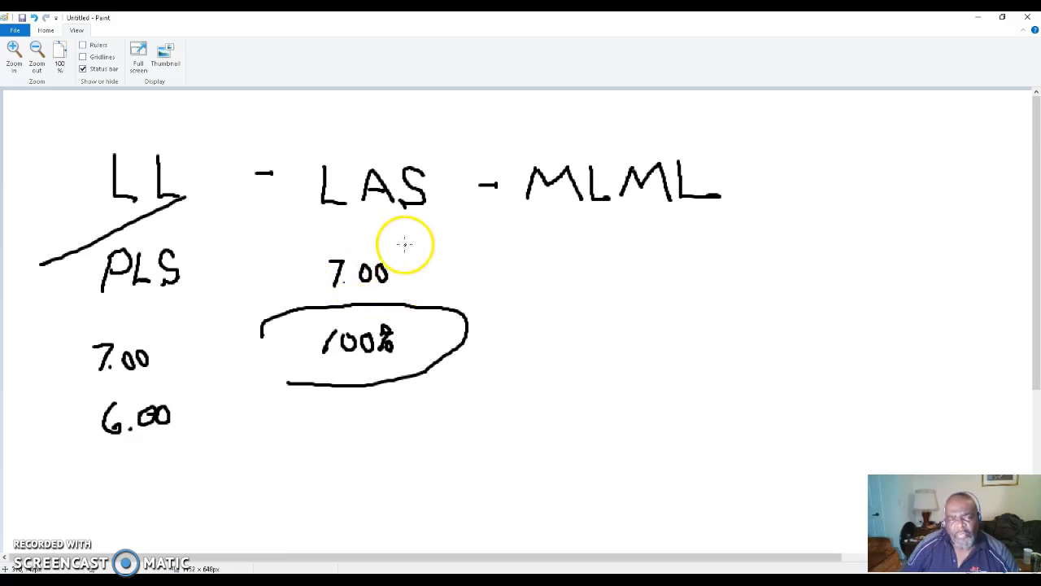
{"action": "mouse_move", "coordinate": [130, 304]}
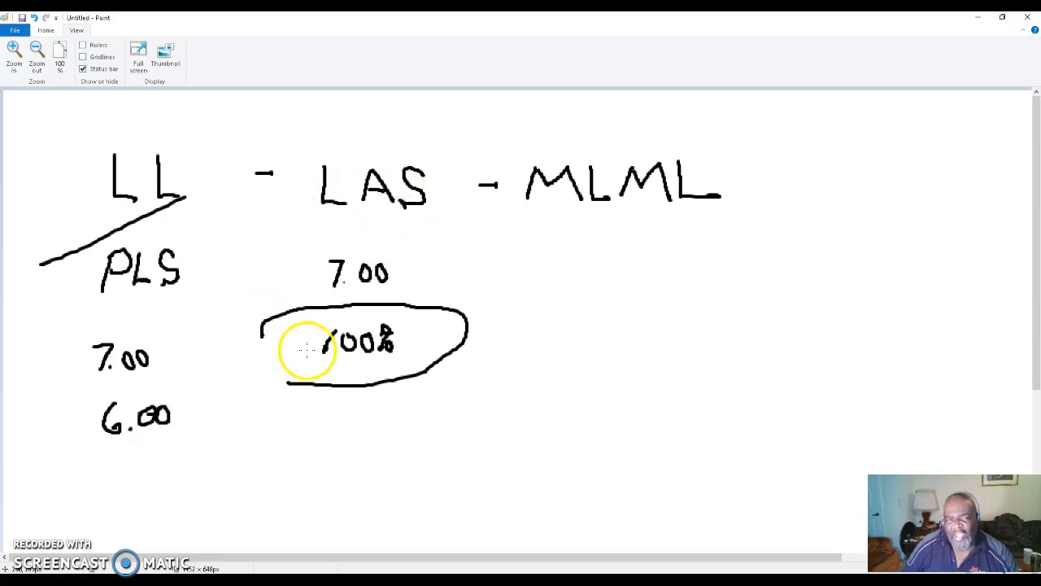
{"action": "mouse_move", "coordinate": [256, 332]}
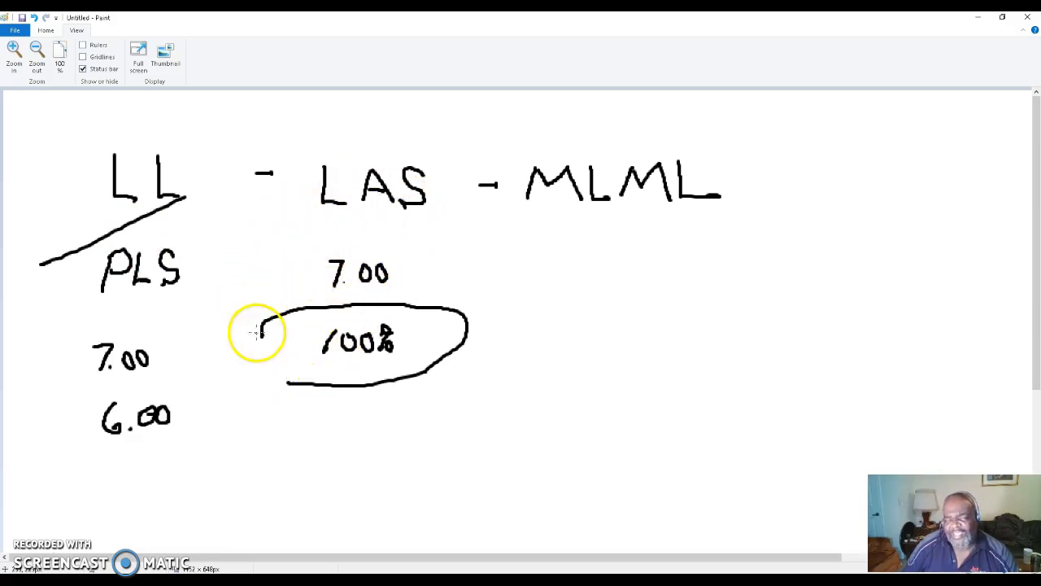
{"action": "mouse_move", "coordinate": [407, 275]}
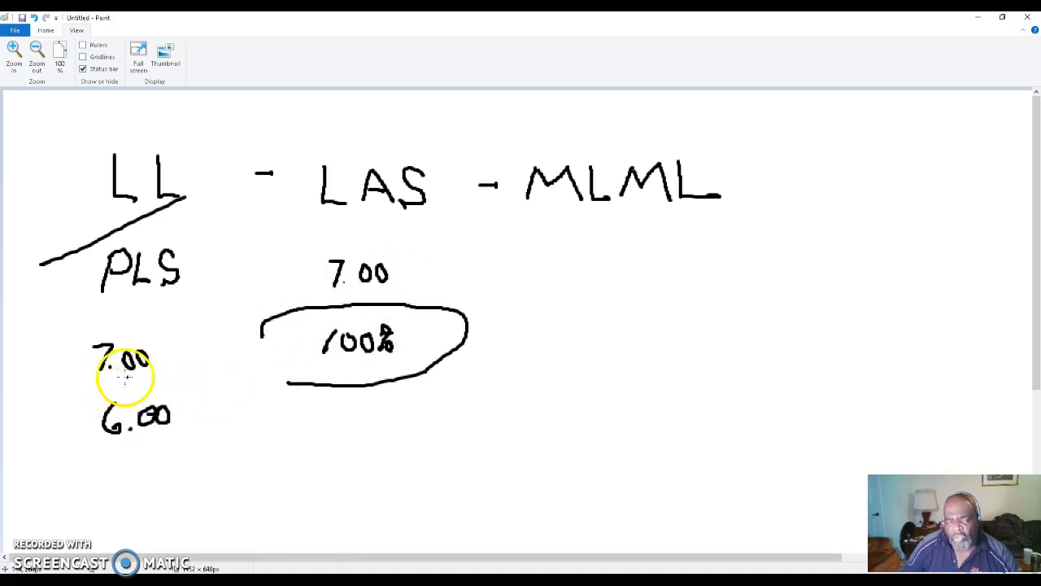
{"action": "mouse_move", "coordinate": [366, 292]}
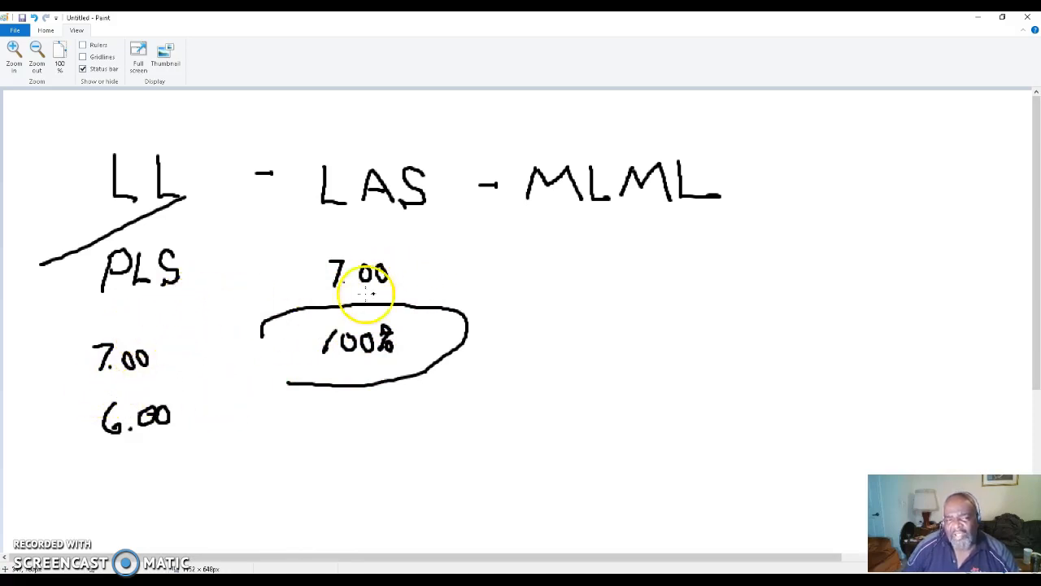
{"action": "mouse_move", "coordinate": [346, 365]}
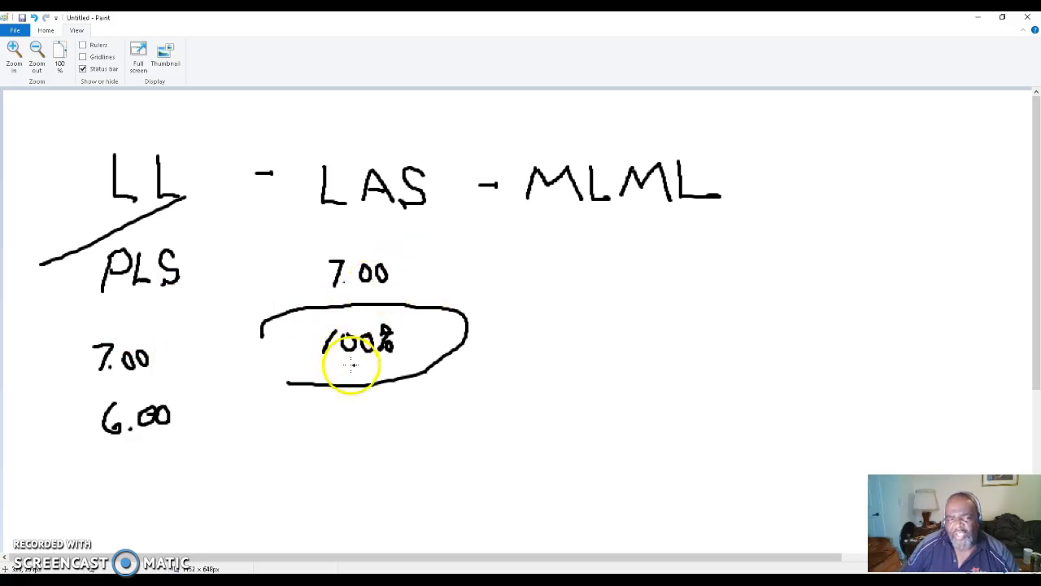
{"action": "mouse_move", "coordinate": [528, 344]}
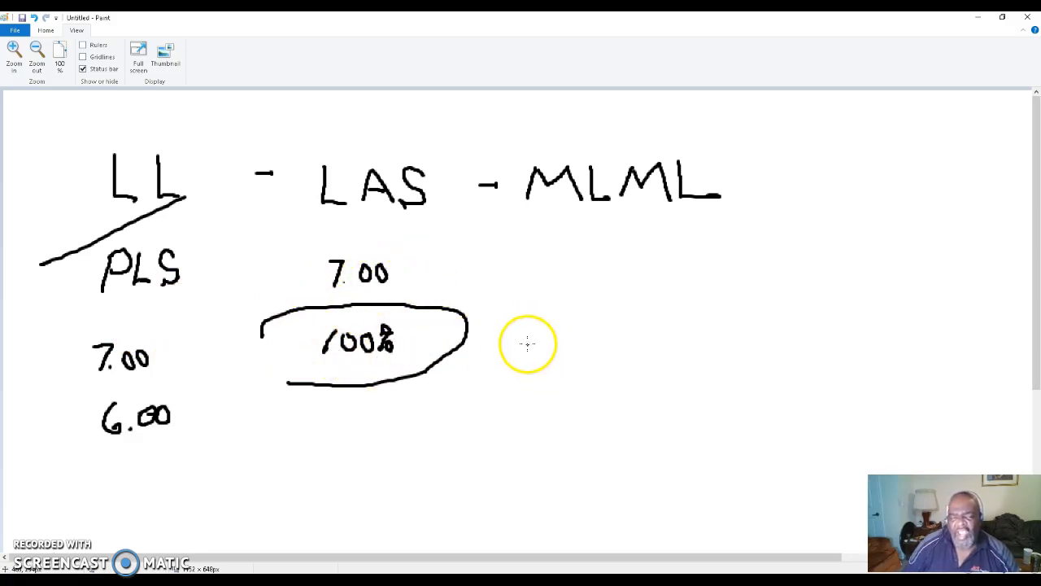
{"action": "mouse_move", "coordinate": [498, 331]}
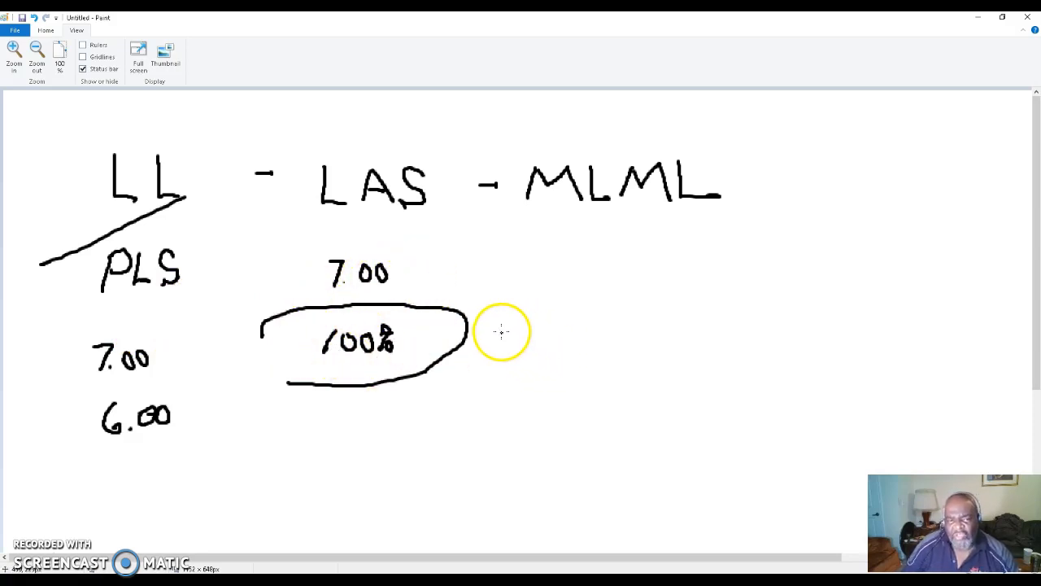
{"action": "mouse_move", "coordinate": [611, 255]}
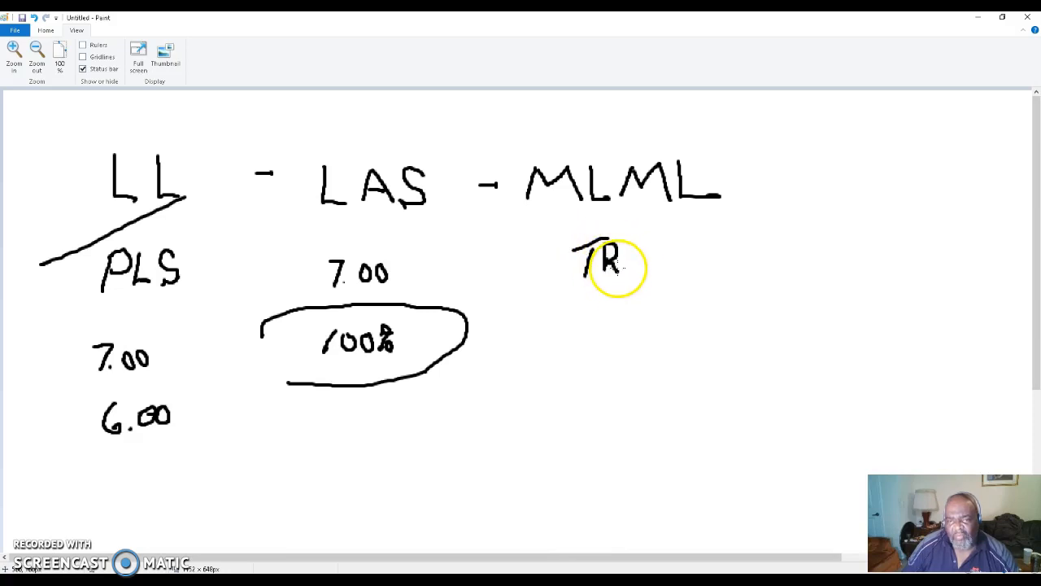
Handwrite TRAFFIC under MLML, in line with PLS and LAS's 7.00.
{"action": "left_click_drag", "start_coordinate": [627, 261], "coordinate": [643, 260]}
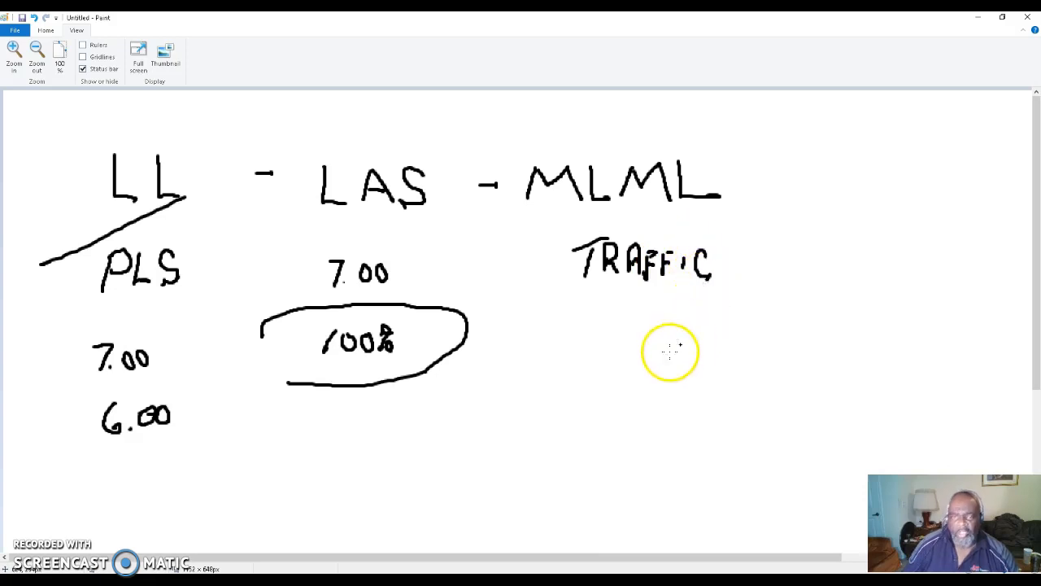
{"action": "mouse_move", "coordinate": [672, 294]}
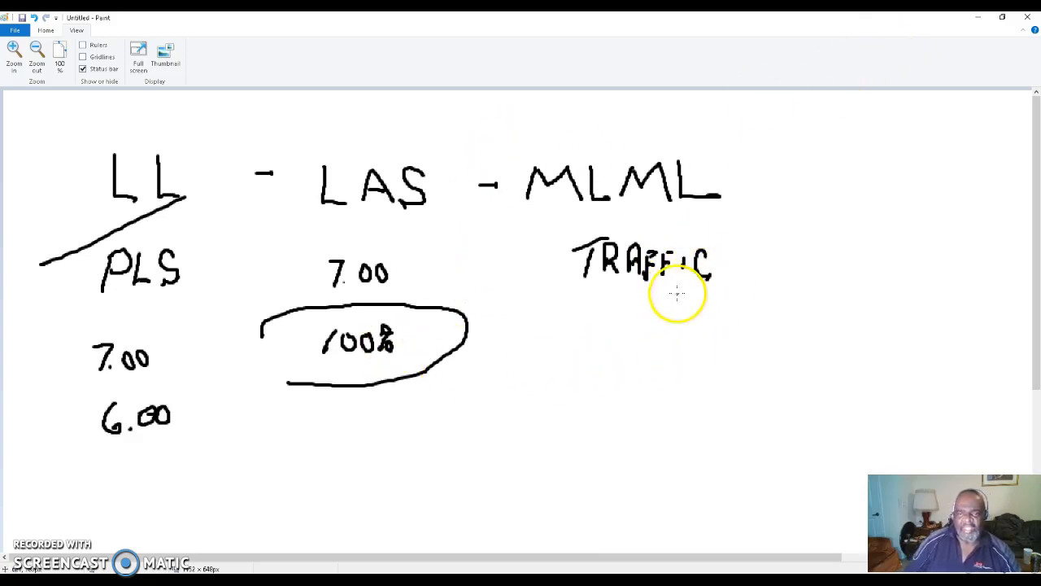
{"action": "mouse_move", "coordinate": [560, 396]}
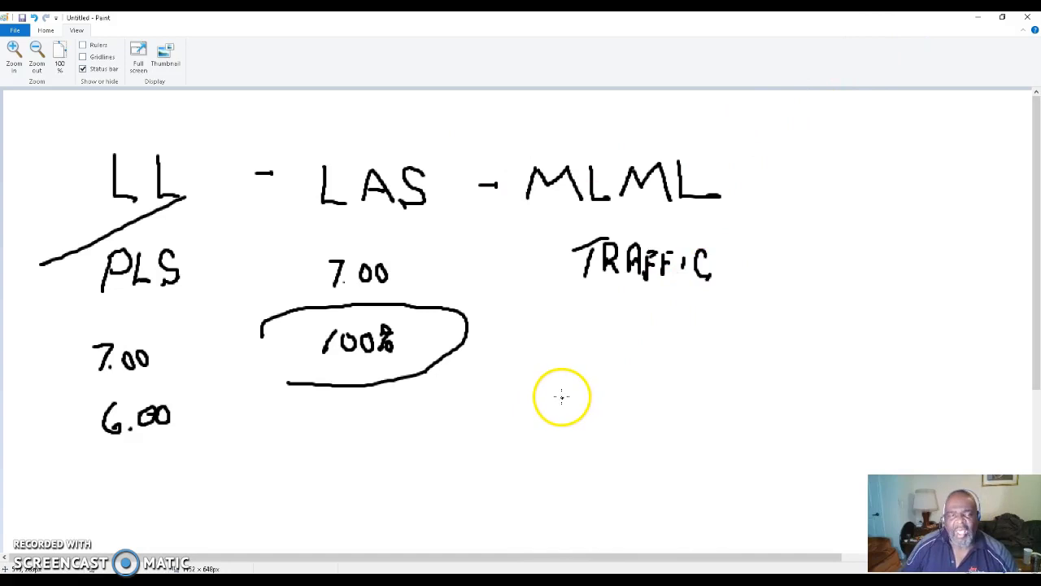
{"action": "mouse_move", "coordinate": [561, 386]}
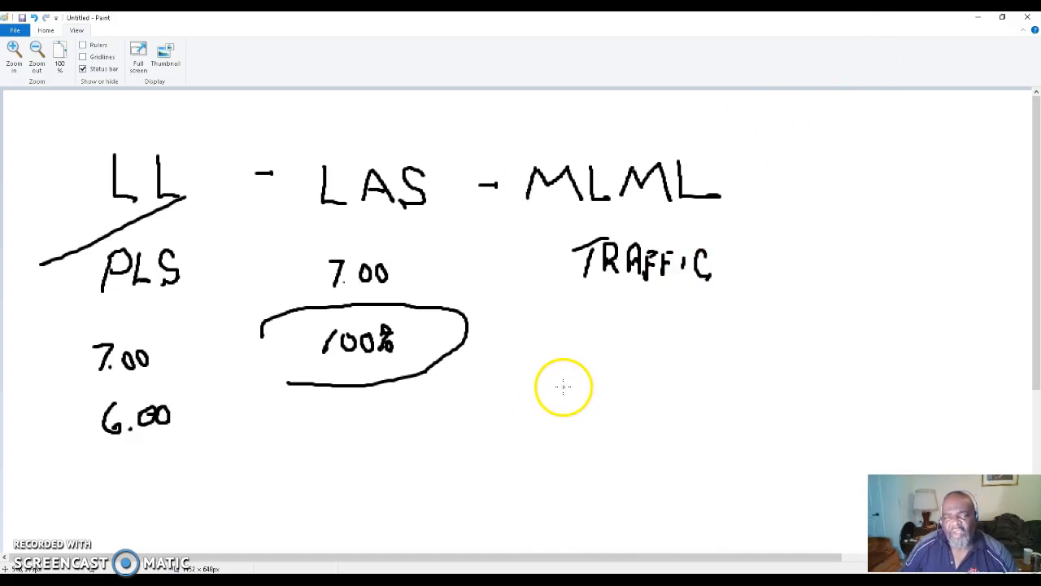
{"action": "mouse_move", "coordinate": [643, 468]}
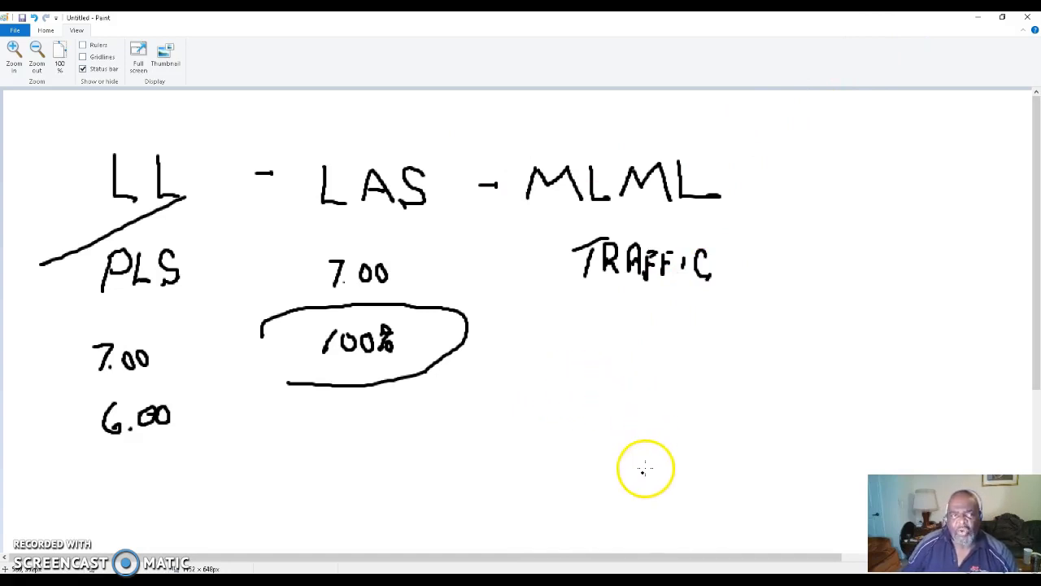
{"action": "mouse_move", "coordinate": [674, 376]}
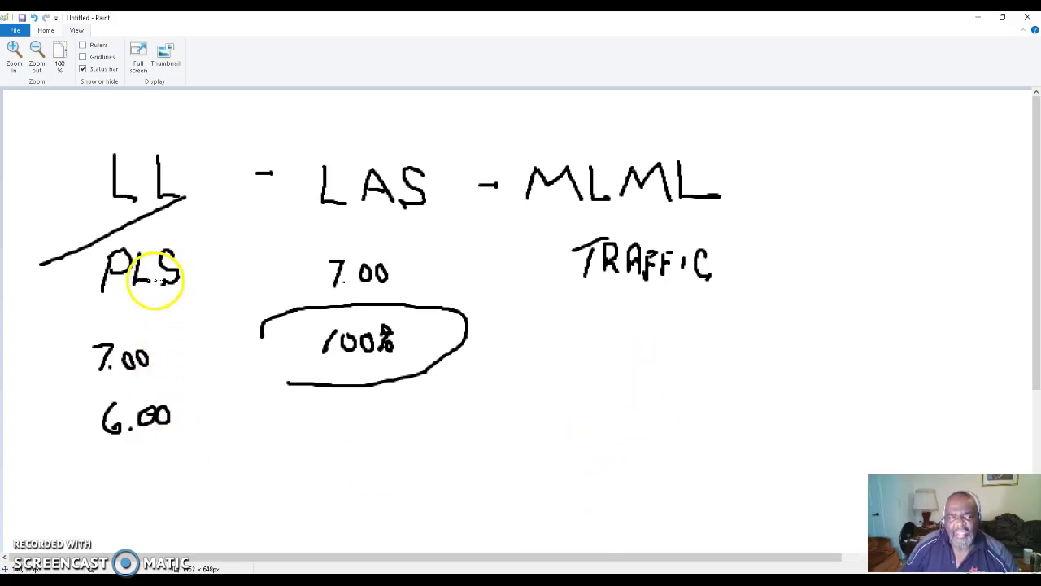
{"action": "mouse_move", "coordinate": [365, 223]}
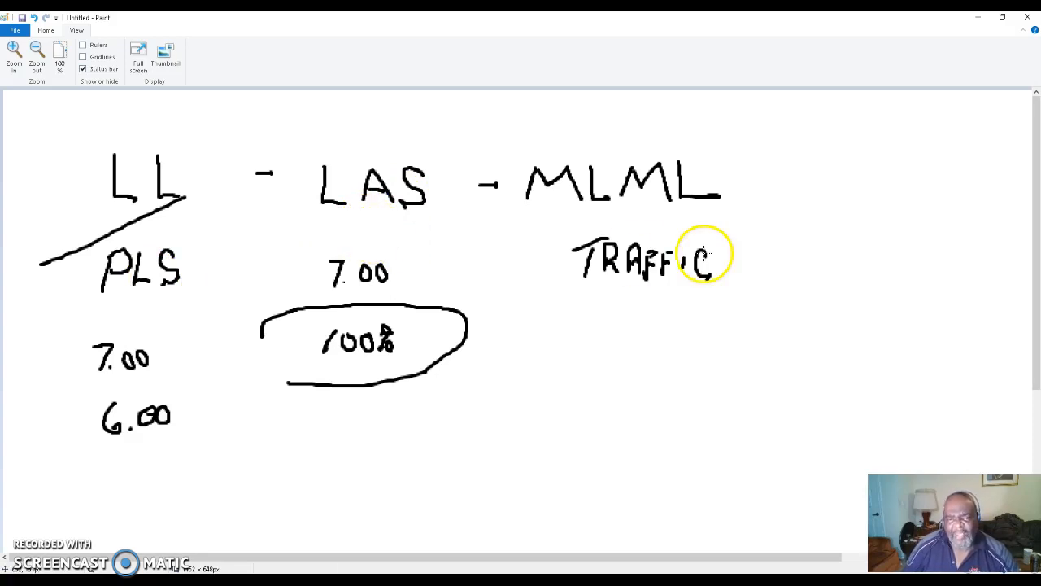
{"action": "mouse_move", "coordinate": [697, 285]}
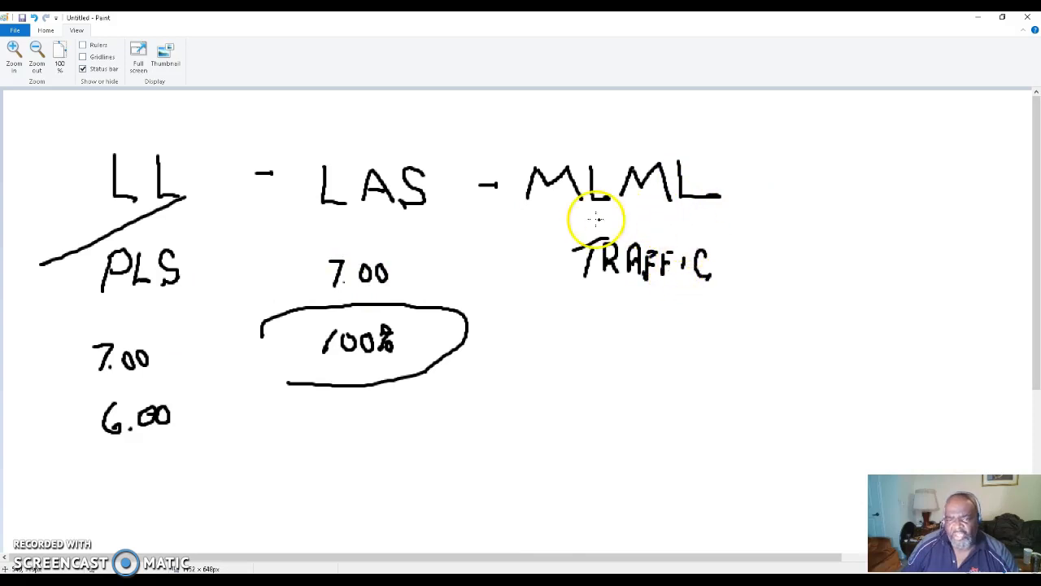
{"action": "mouse_move", "coordinate": [629, 327]}
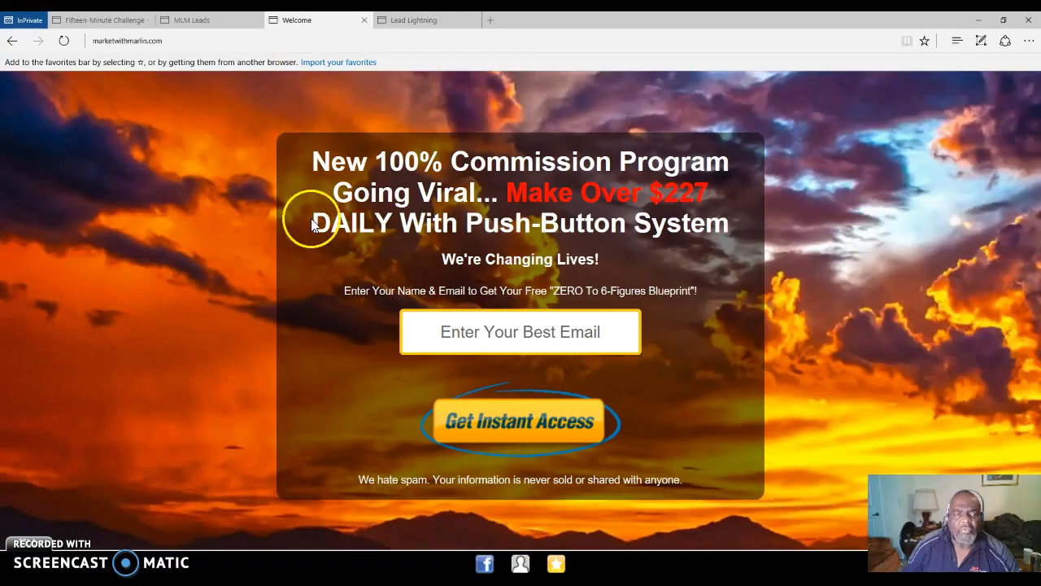
{"action": "mouse_move", "coordinate": [690, 414]}
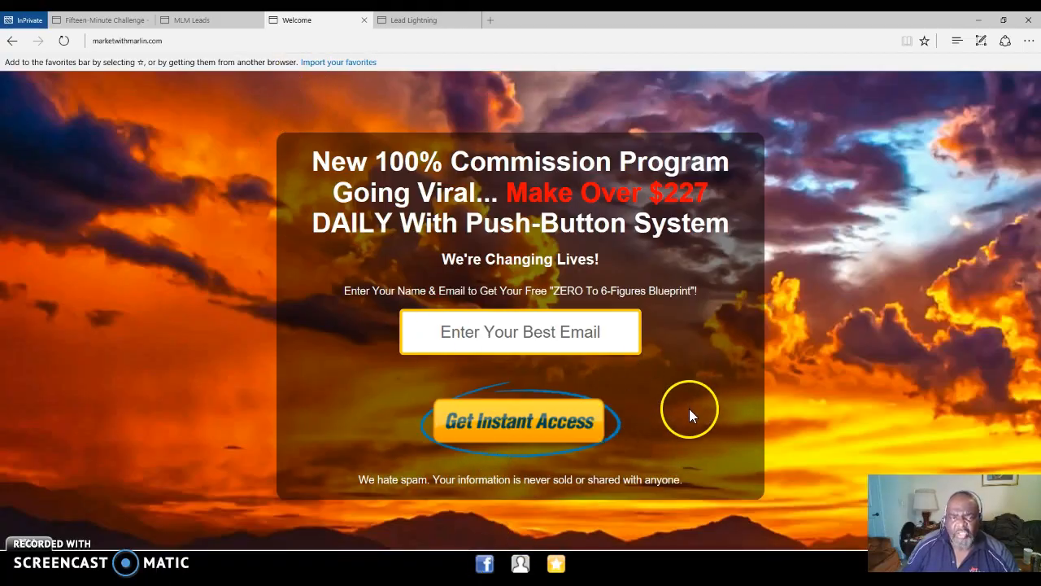
{"action": "mouse_move", "coordinate": [604, 358]}
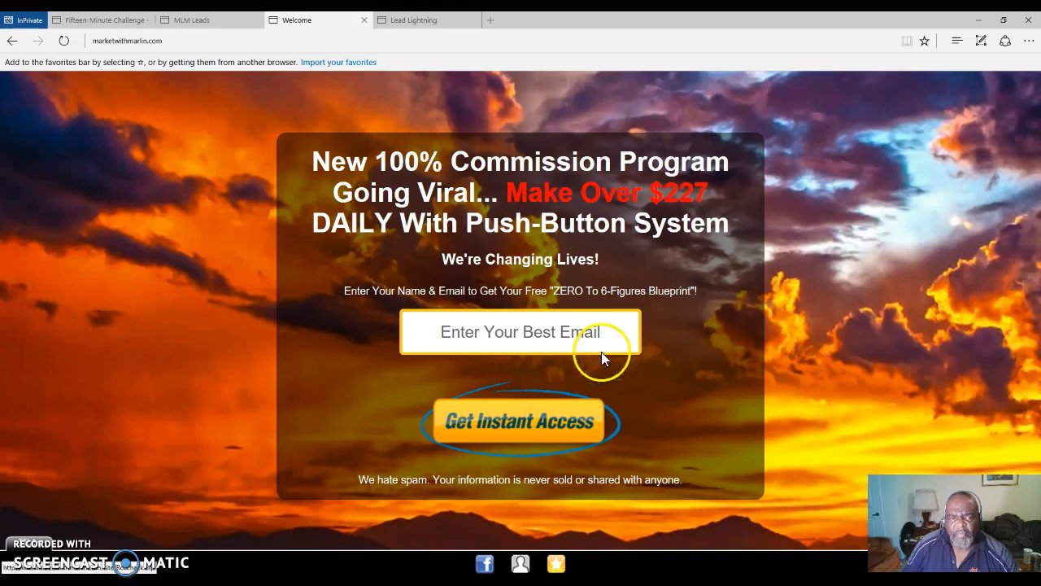
{"action": "mouse_move", "coordinate": [774, 193]}
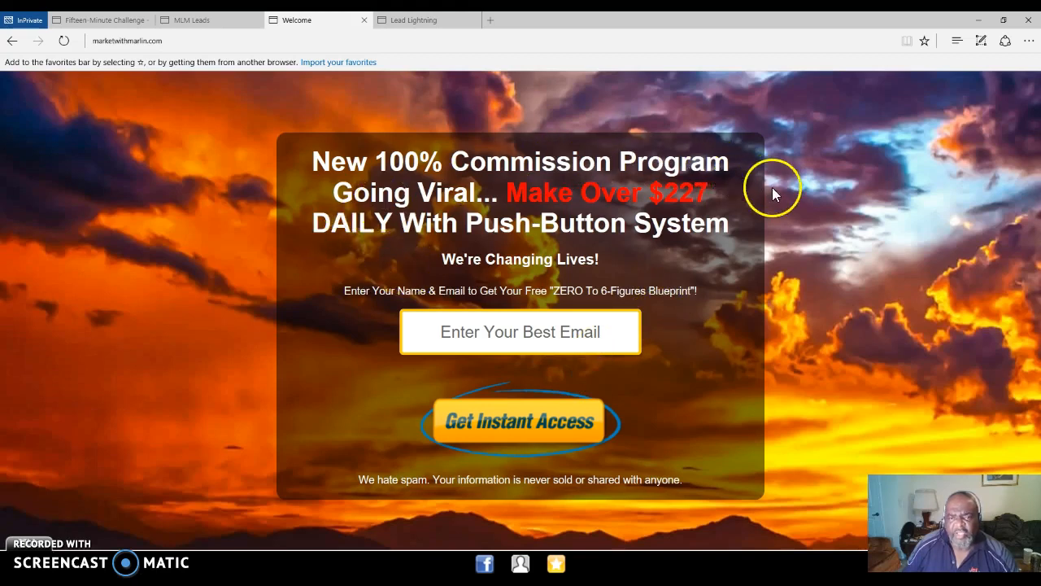
{"action": "mouse_move", "coordinate": [760, 230]}
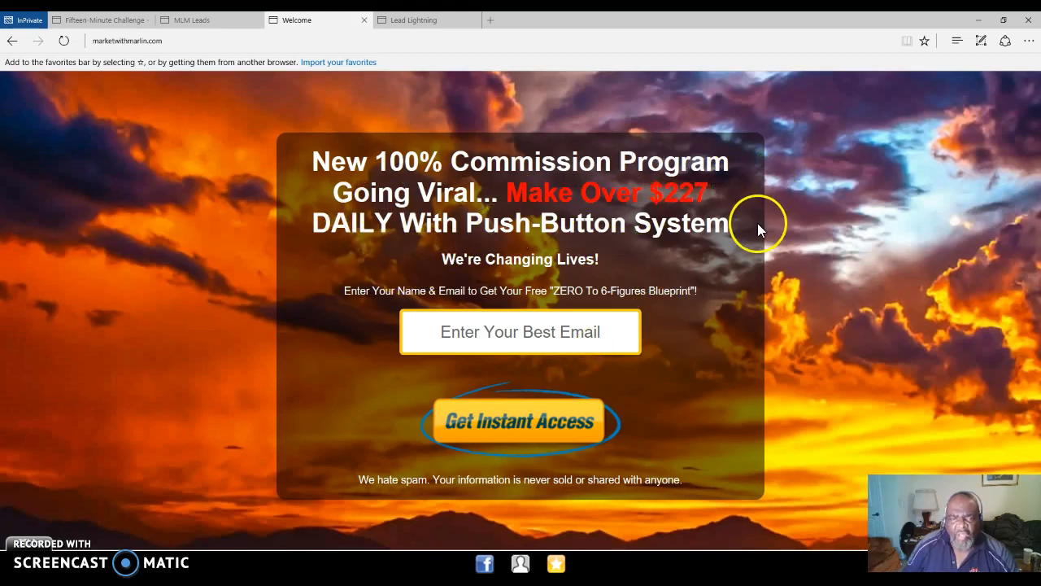
{"action": "mouse_move", "coordinate": [763, 291]}
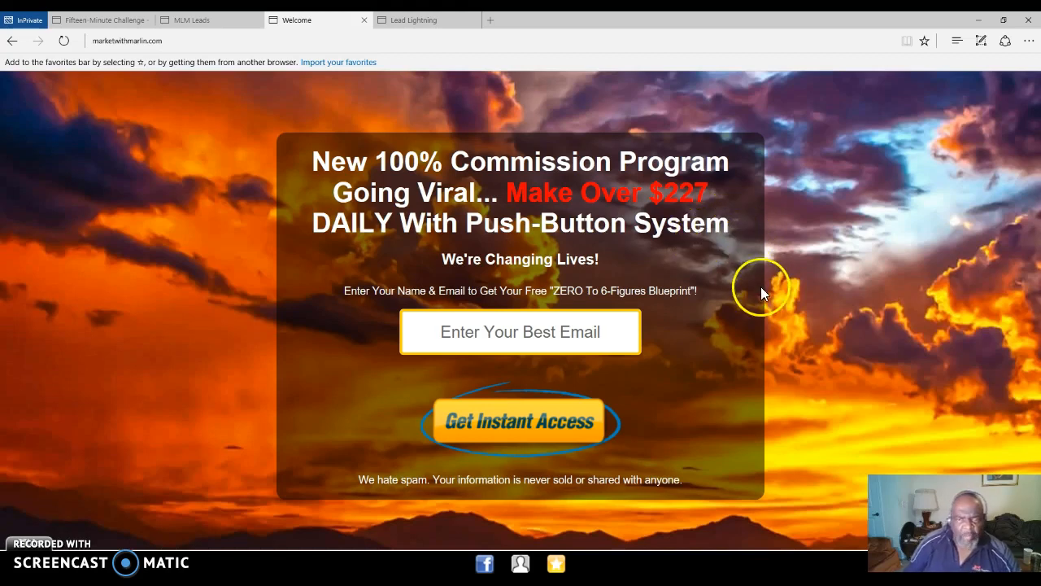
{"action": "mouse_move", "coordinate": [687, 315]}
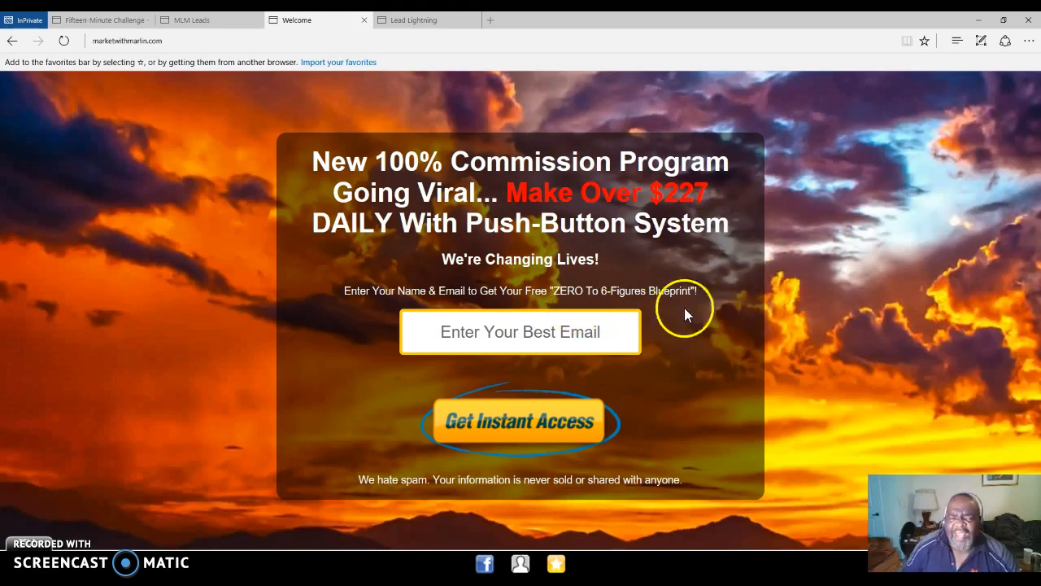
{"action": "mouse_move", "coordinate": [568, 314]}
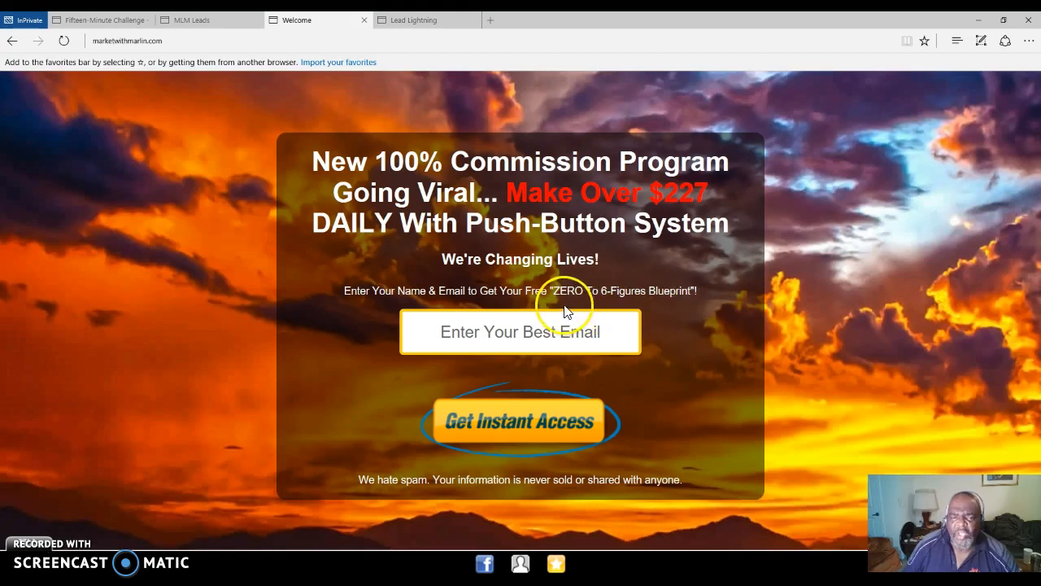
{"action": "mouse_move", "coordinate": [401, 354]}
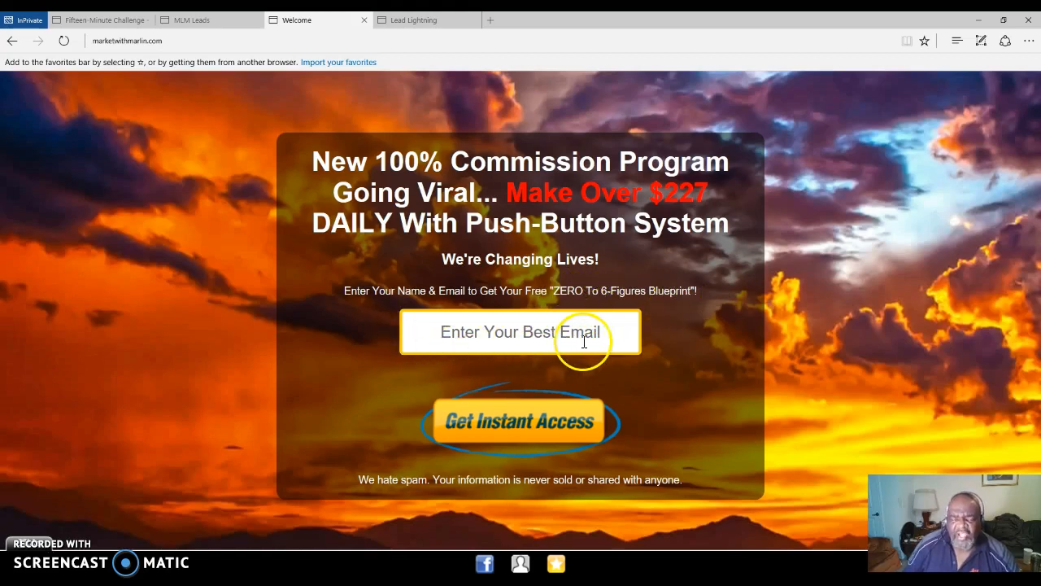
{"action": "mouse_move", "coordinate": [578, 313]}
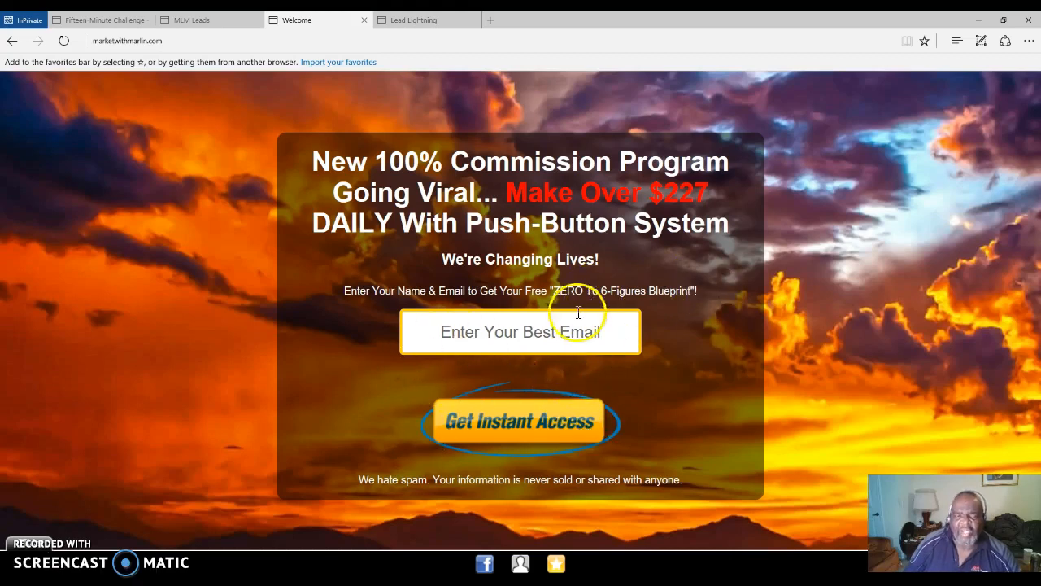
{"action": "mouse_move", "coordinate": [651, 364]}
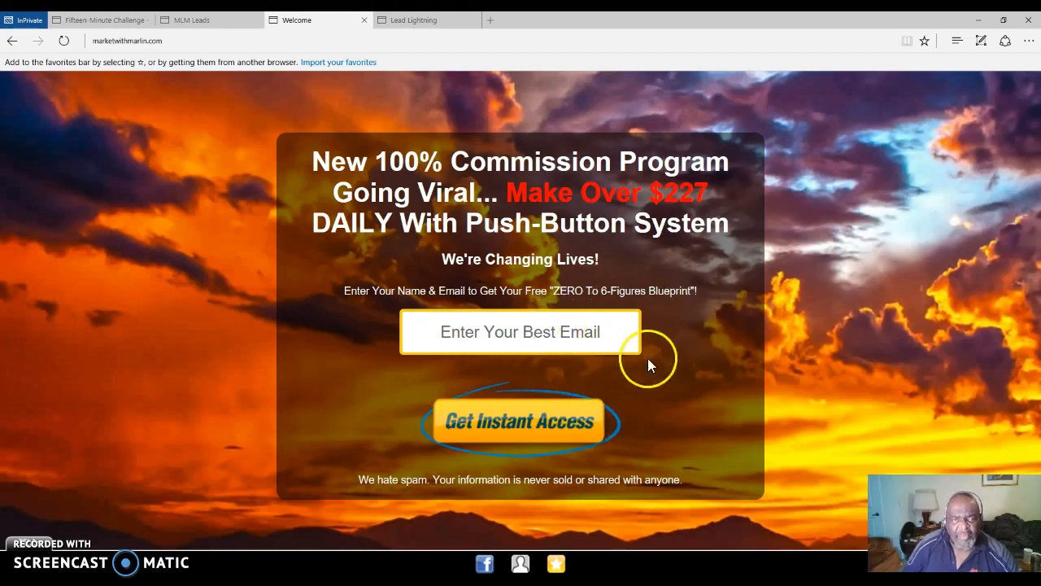
{"action": "mouse_move", "coordinate": [507, 290]}
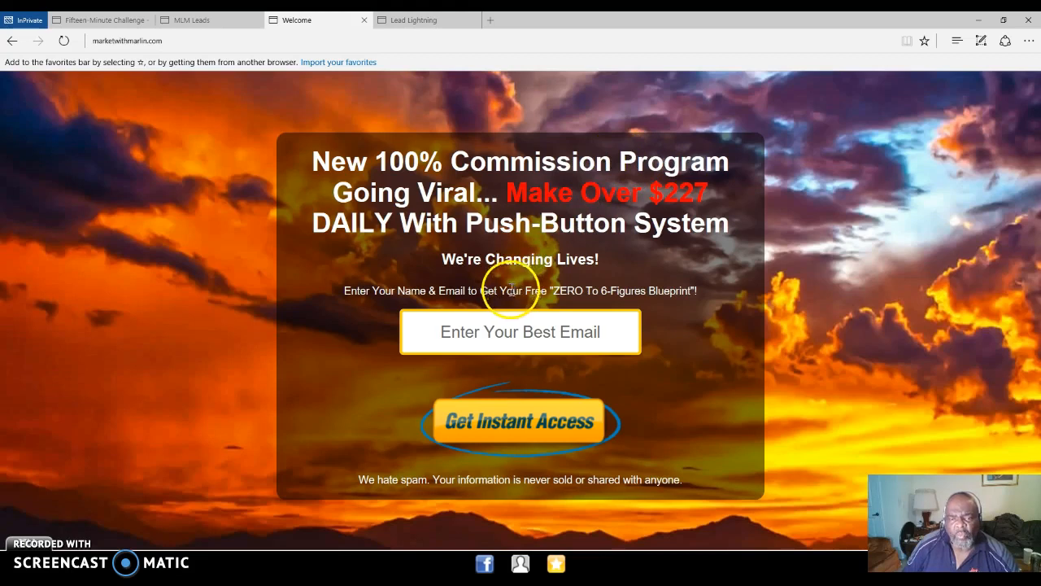
{"action": "mouse_move", "coordinate": [498, 351]}
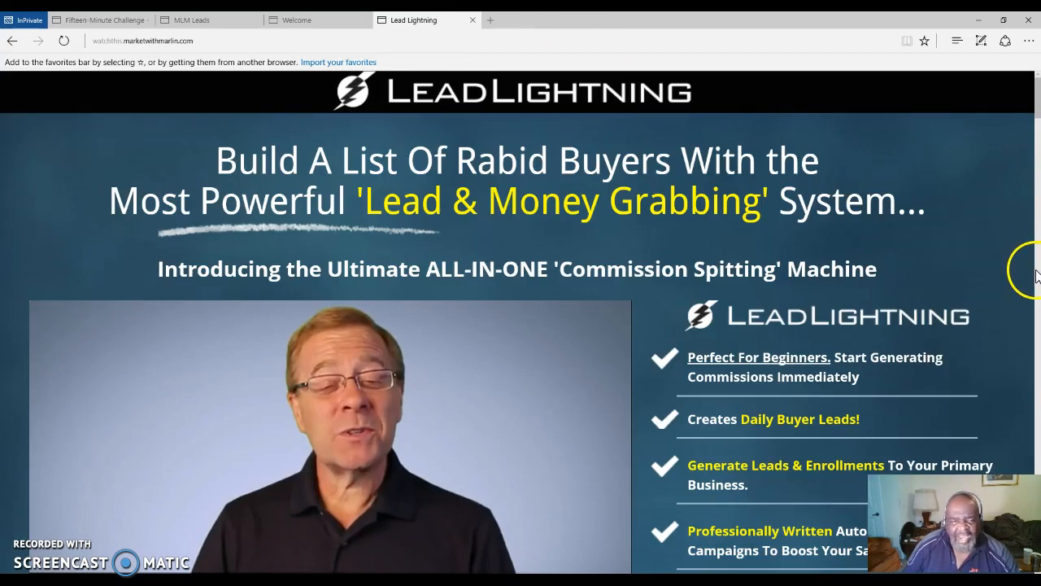
{"action": "mouse_move", "coordinate": [546, 20]}
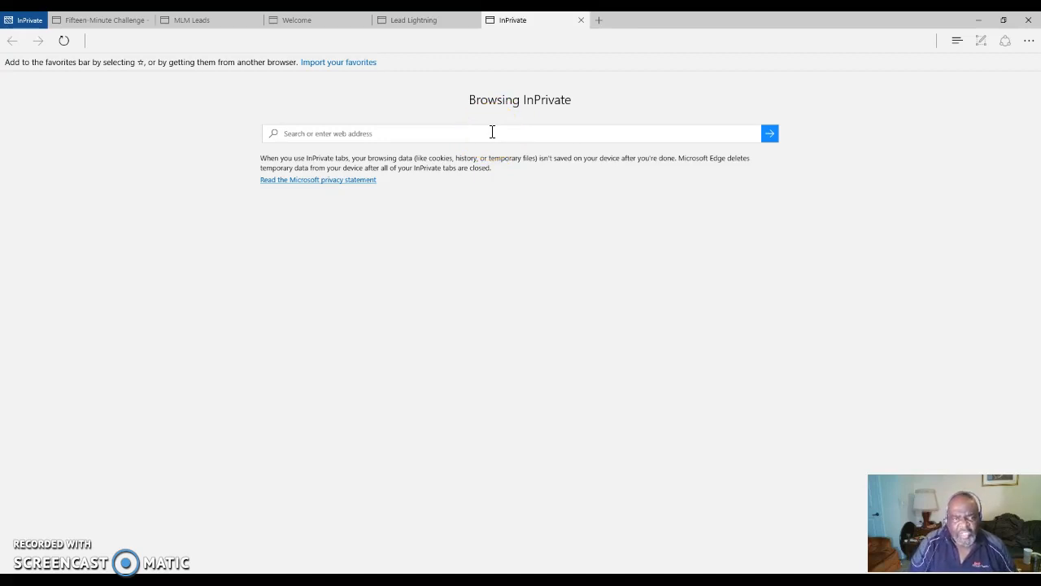
Enter 'leased' in the address box to load the LeasedAdSpace home page.
{"action": "type", "text": "leas"}
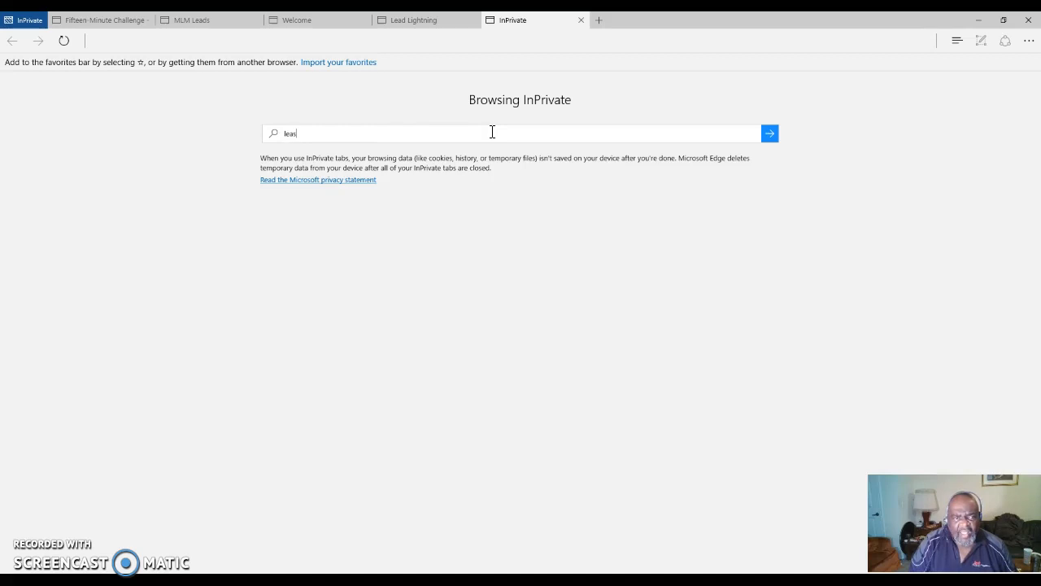
{"action": "type", "text": "edadspace.com"}
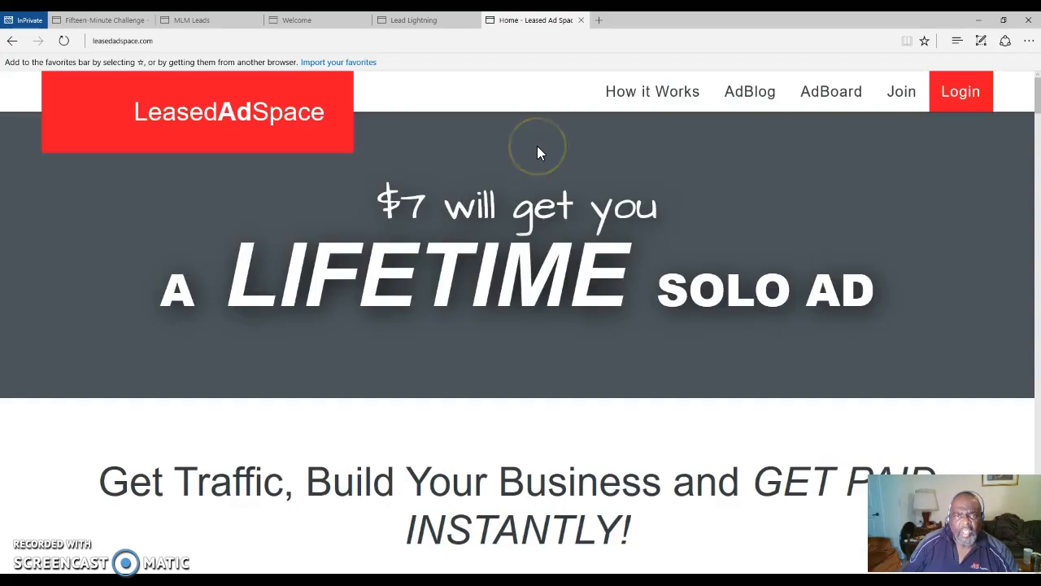
{"action": "mouse_move", "coordinate": [684, 325]}
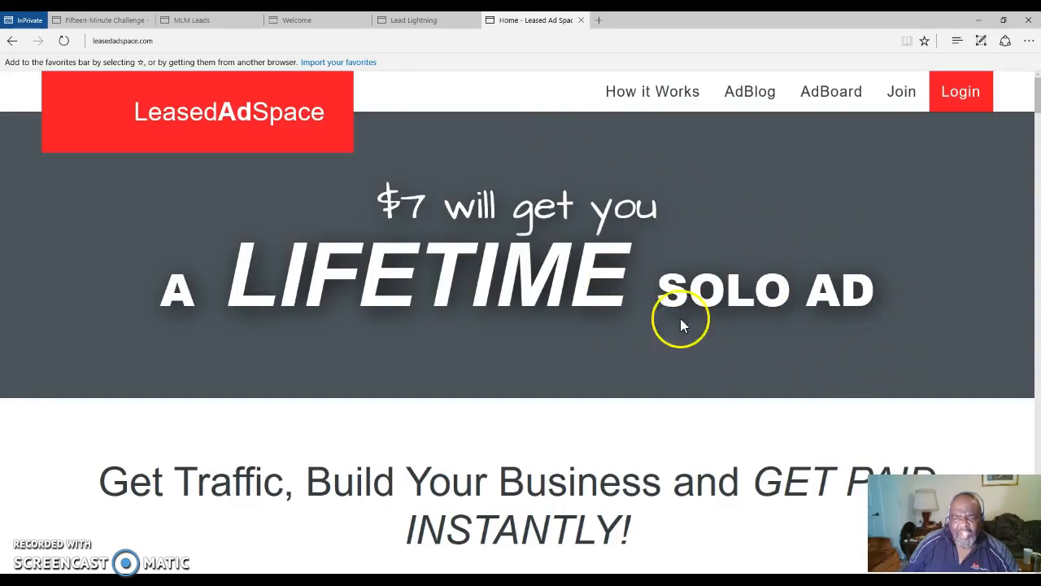
Go to LeasedAdSpace's How It Works page and scroll to the $7 Pearl Package.
{"action": "left_click", "coordinate": [673, 91]}
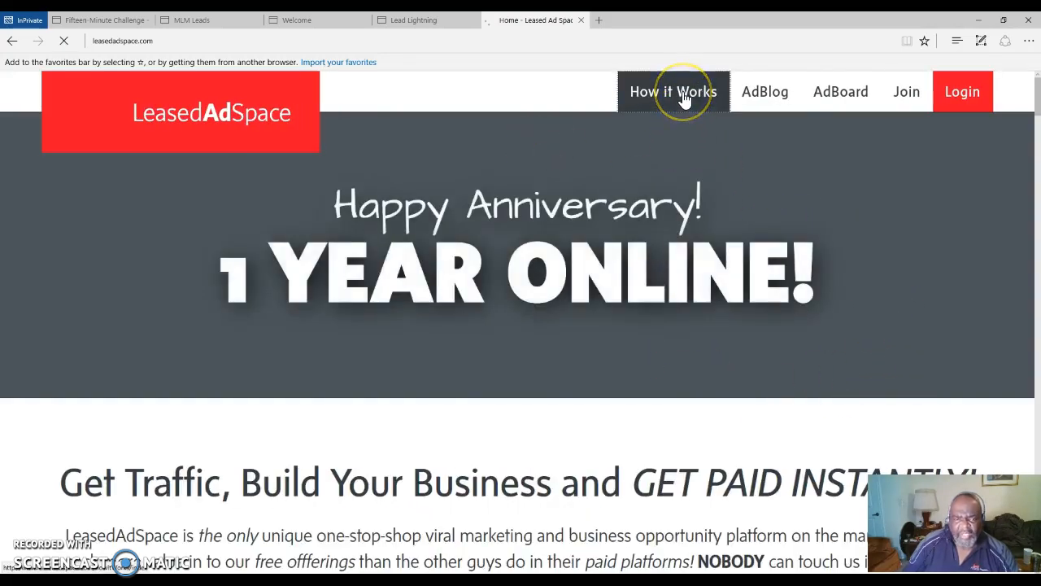
{"action": "left_click", "coordinate": [673, 91]}
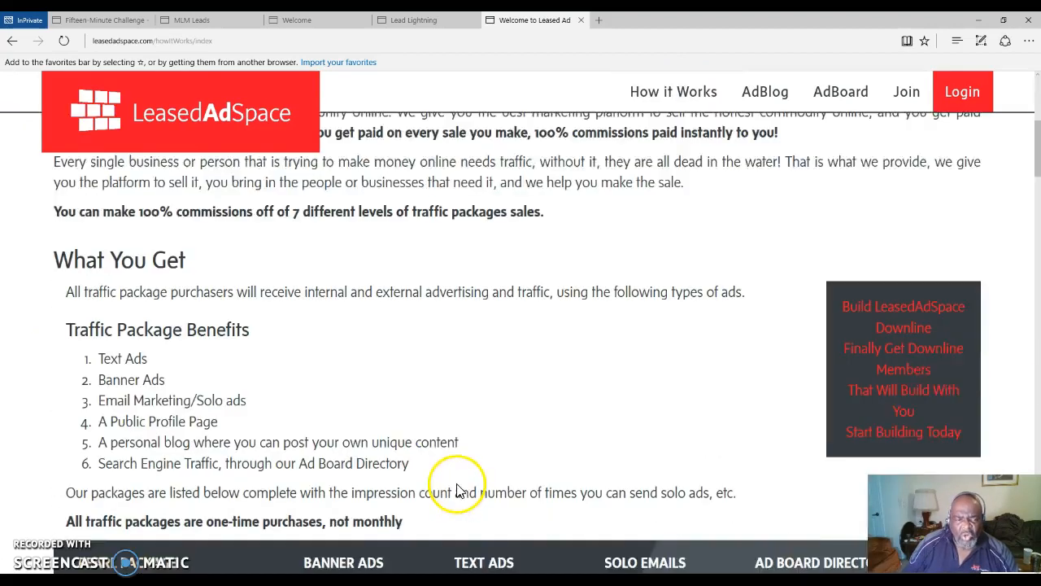
{"action": "scroll", "scroll_direction": "down", "scroll_amount": 3}
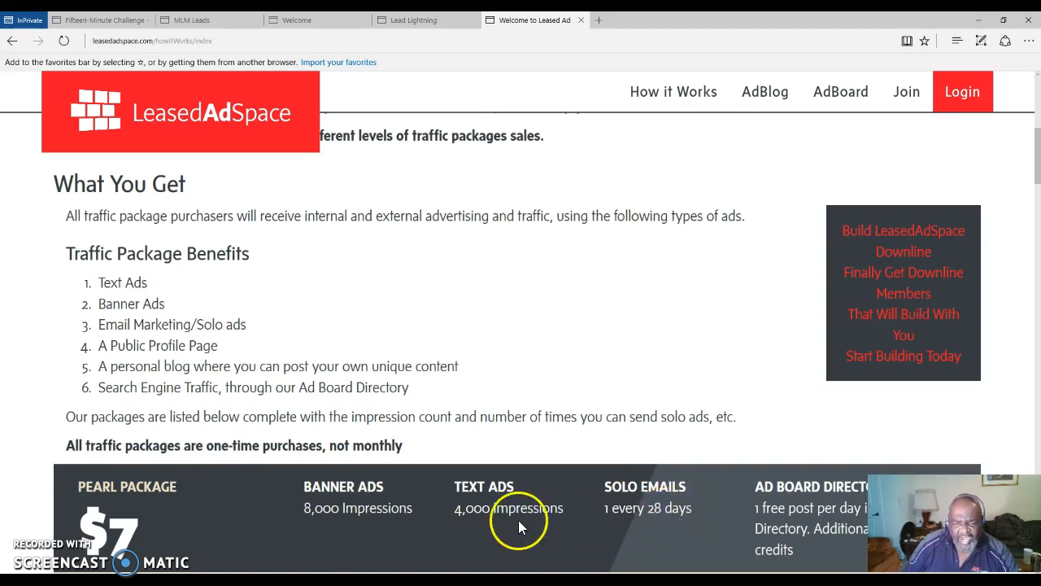
{"action": "mouse_move", "coordinate": [526, 406]}
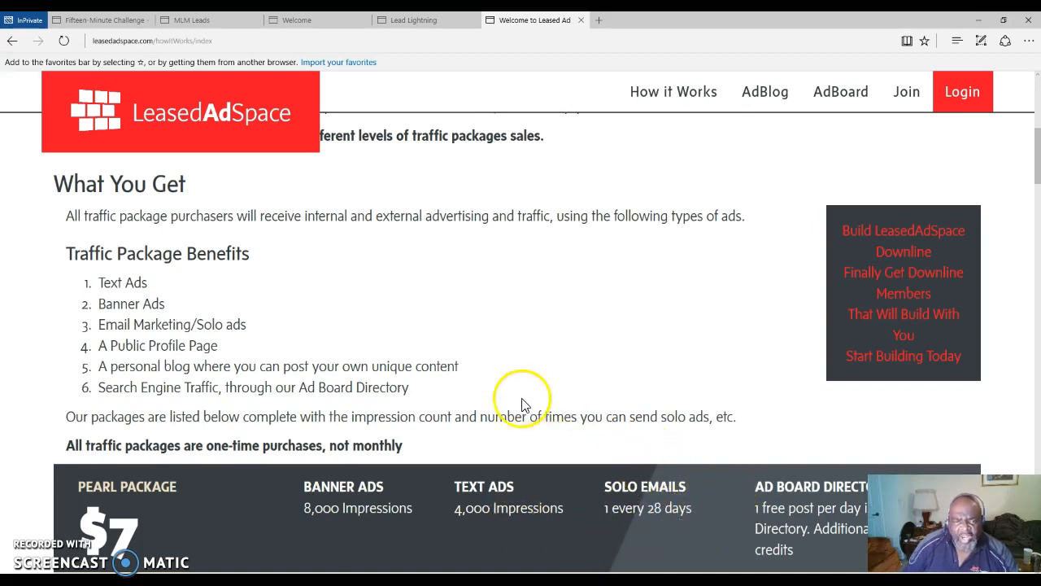
{"action": "mouse_move", "coordinate": [633, 369]}
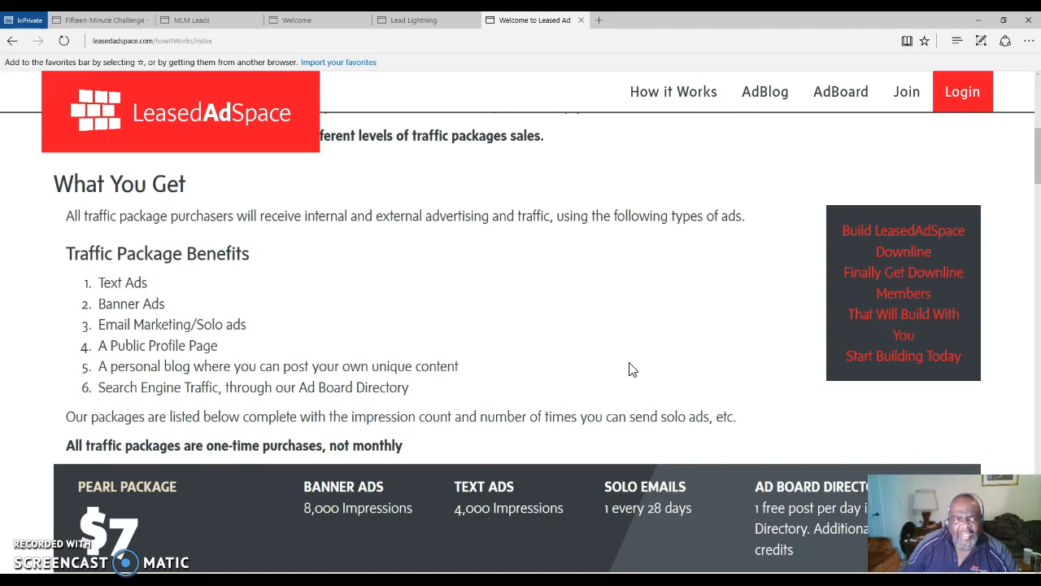
{"action": "mouse_move", "coordinate": [712, 553]}
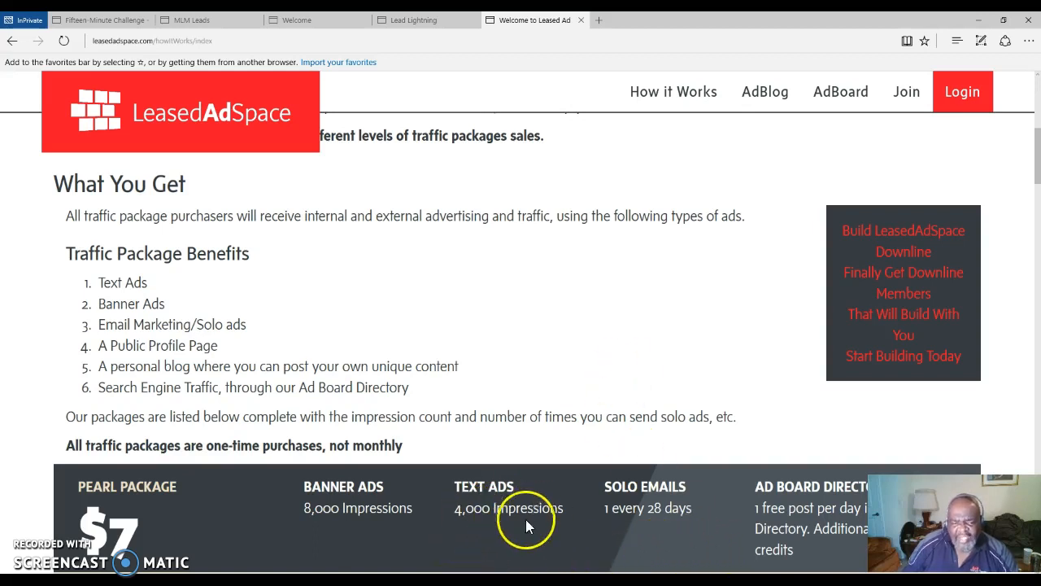
{"action": "mouse_move", "coordinate": [433, 533]}
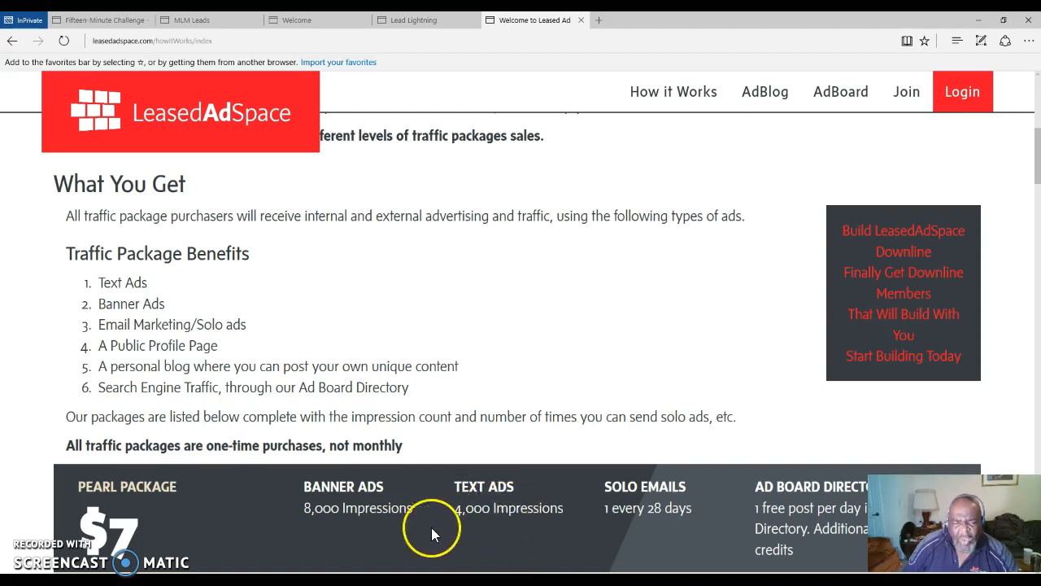
{"action": "mouse_move", "coordinate": [1034, 252]}
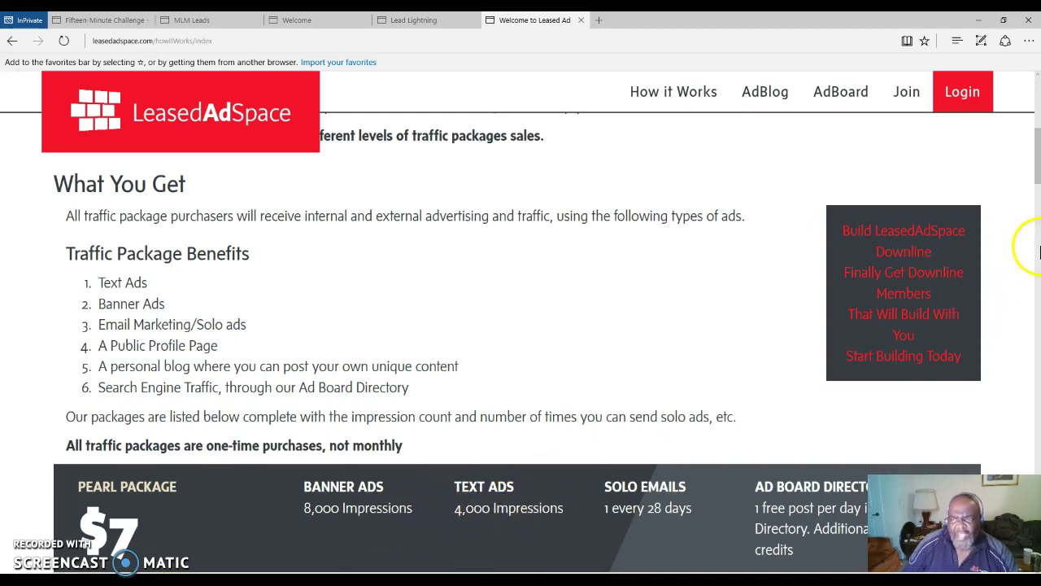
{"action": "scroll", "scroll_direction": "down", "scroll_amount": 3}
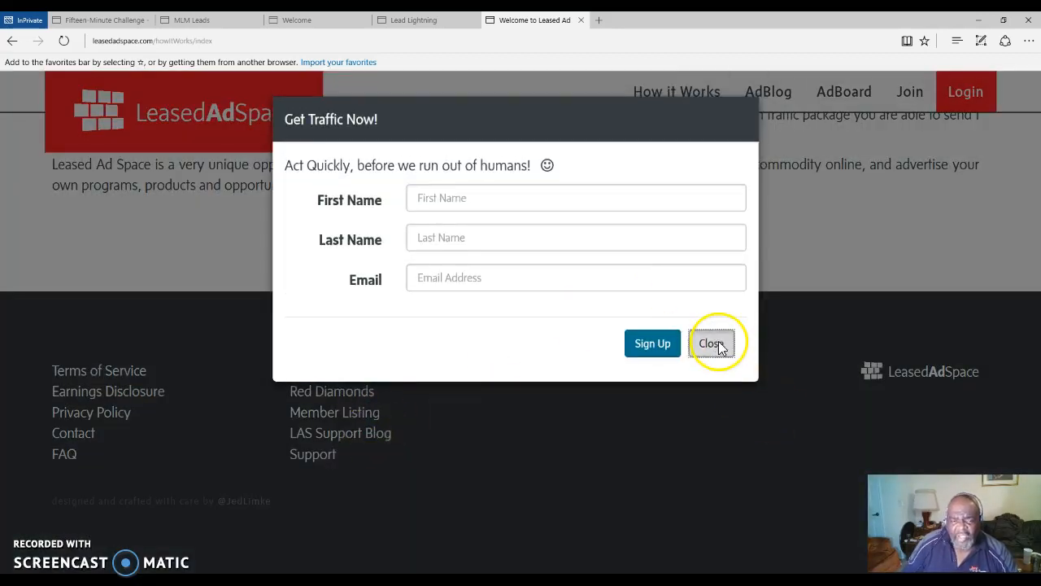
Close the 'Get Traffic Now!' popup over the How It Works page.
{"action": "left_click", "coordinate": [713, 343]}
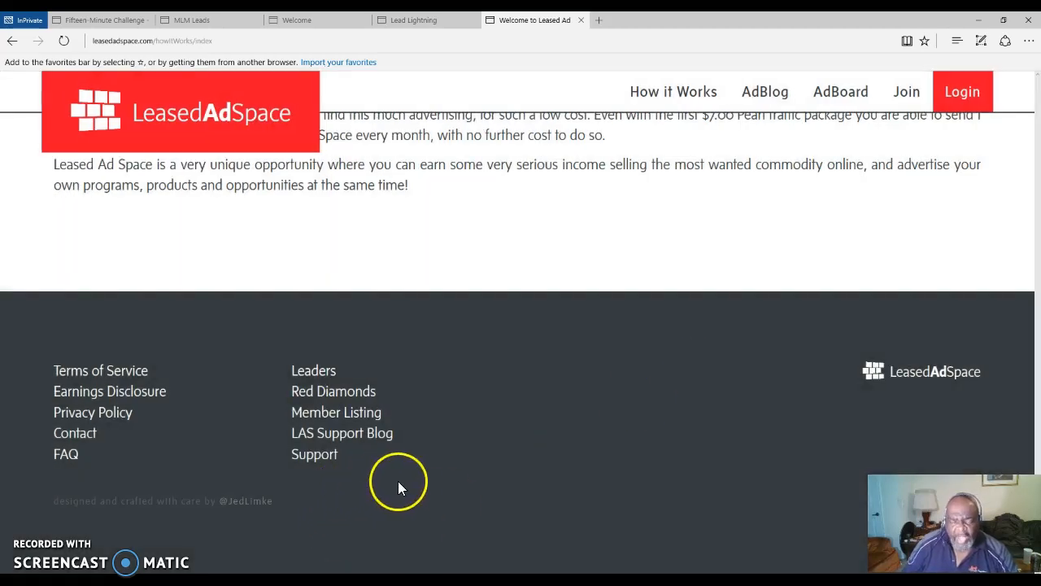
{"action": "mouse_move", "coordinate": [400, 467]}
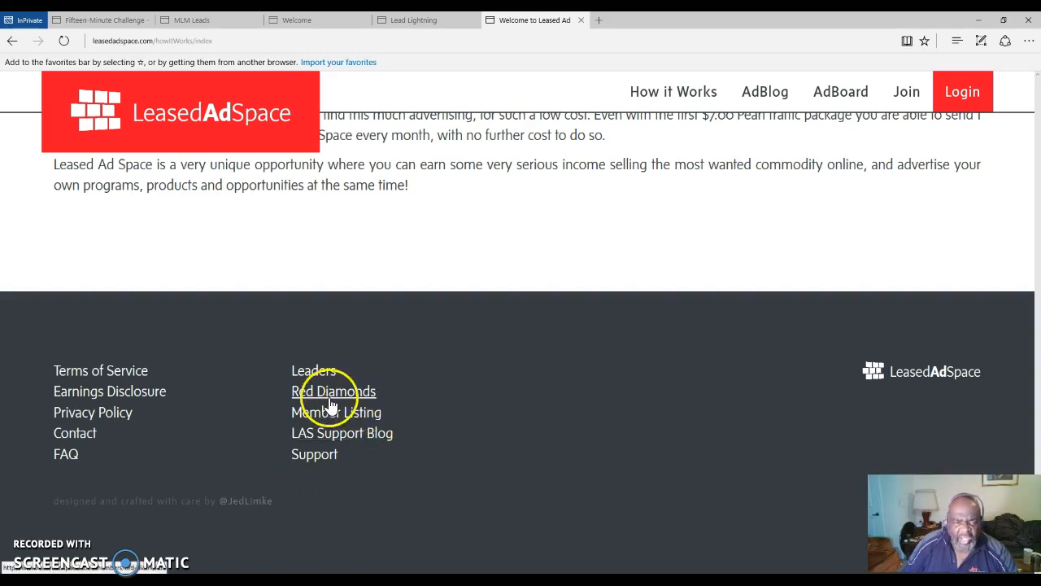
Open the Red Diamond Elite members page, browse the profiles, and close the popup.
{"action": "left_click", "coordinate": [334, 392]}
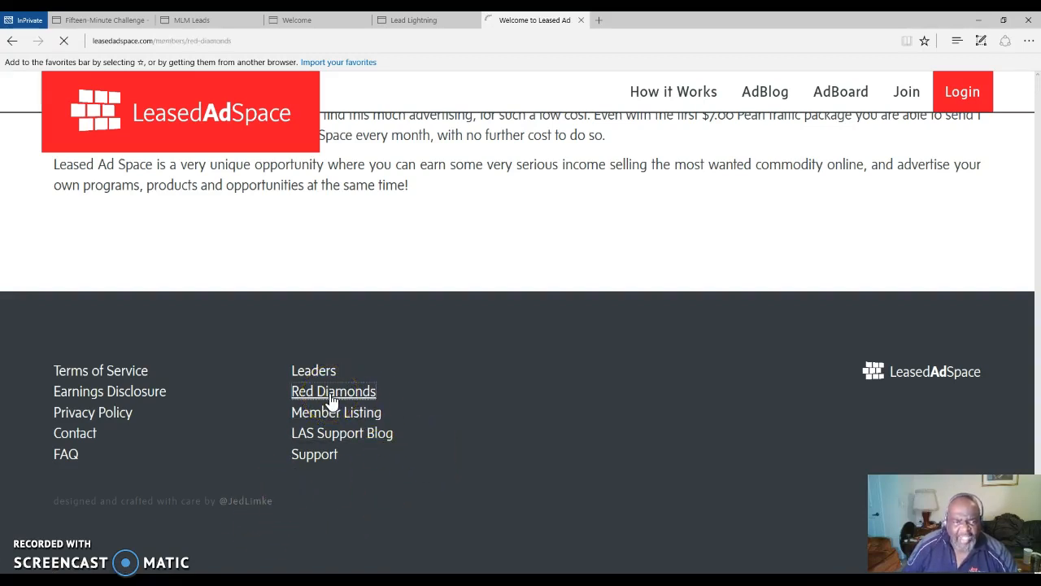
{"action": "left_click", "coordinate": [334, 391]}
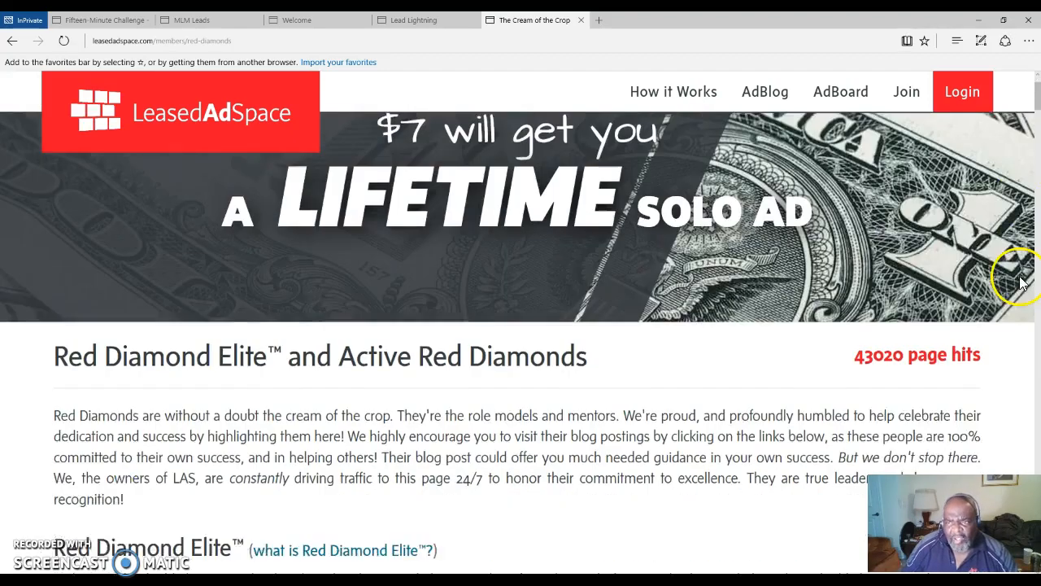
{"action": "scroll", "scroll_direction": "down", "scroll_amount": 3}
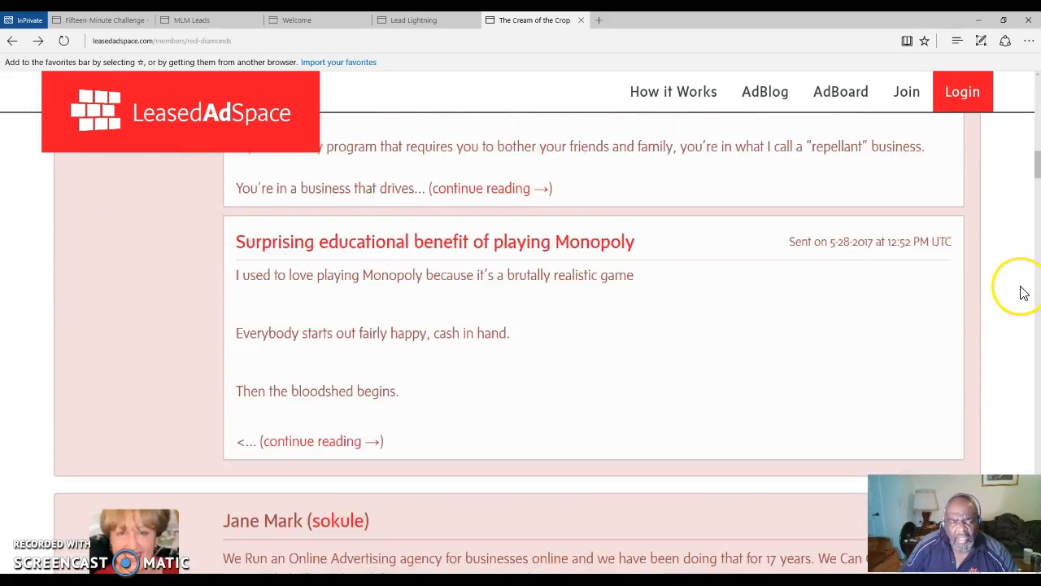
{"action": "scroll", "scroll_direction": "down", "scroll_amount": 3}
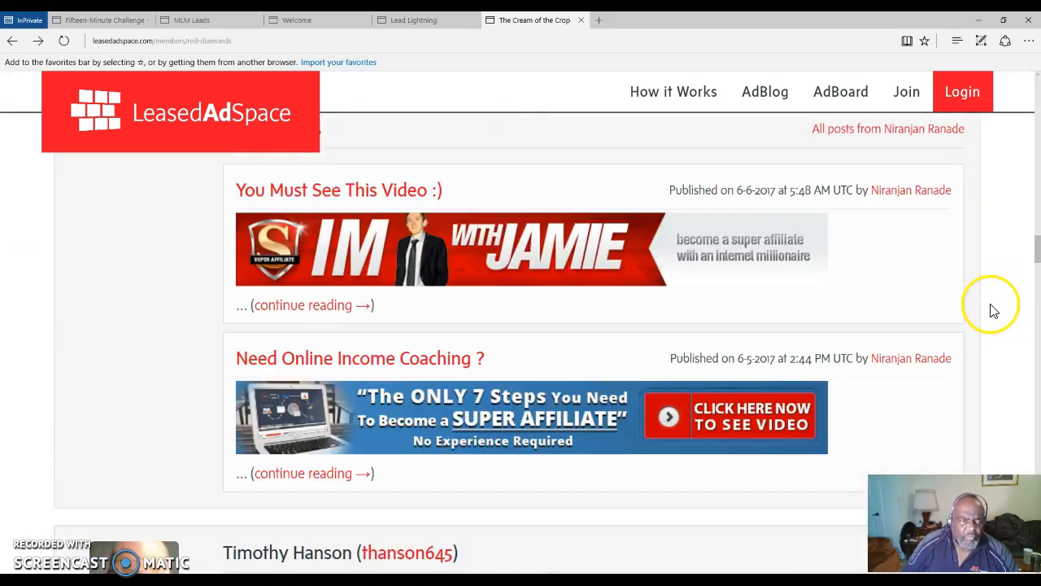
{"action": "scroll", "scroll_direction": "down", "scroll_amount": 3}
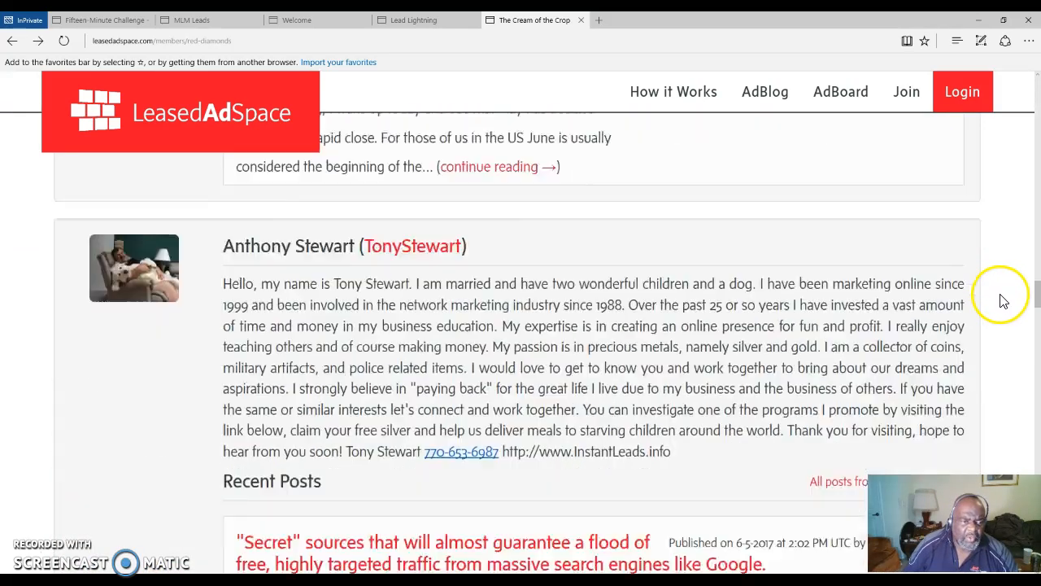
{"action": "scroll", "scroll_direction": "down", "scroll_amount": 3}
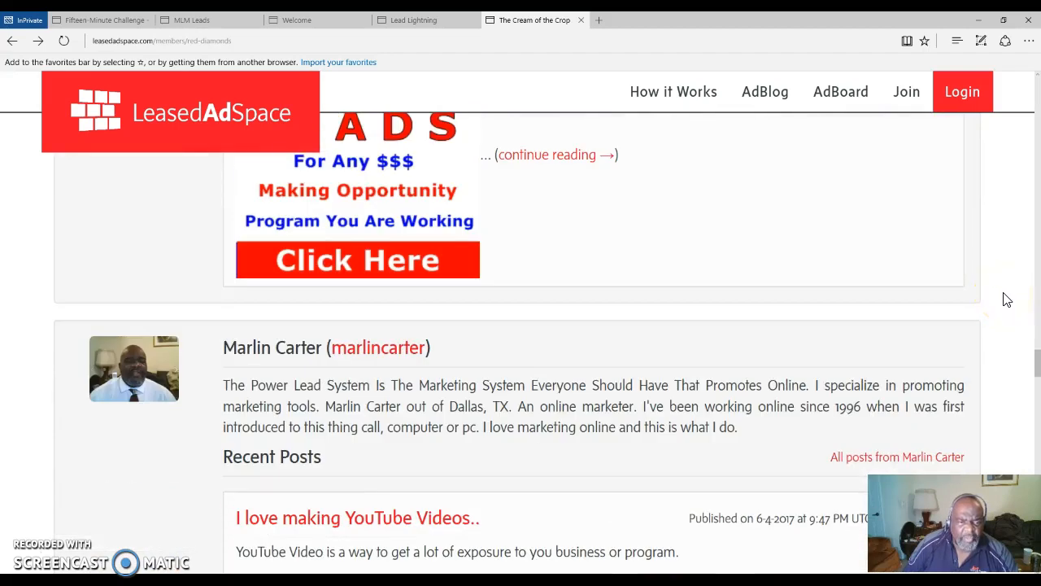
{"action": "scroll", "scroll_direction": "down", "scroll_amount": 3}
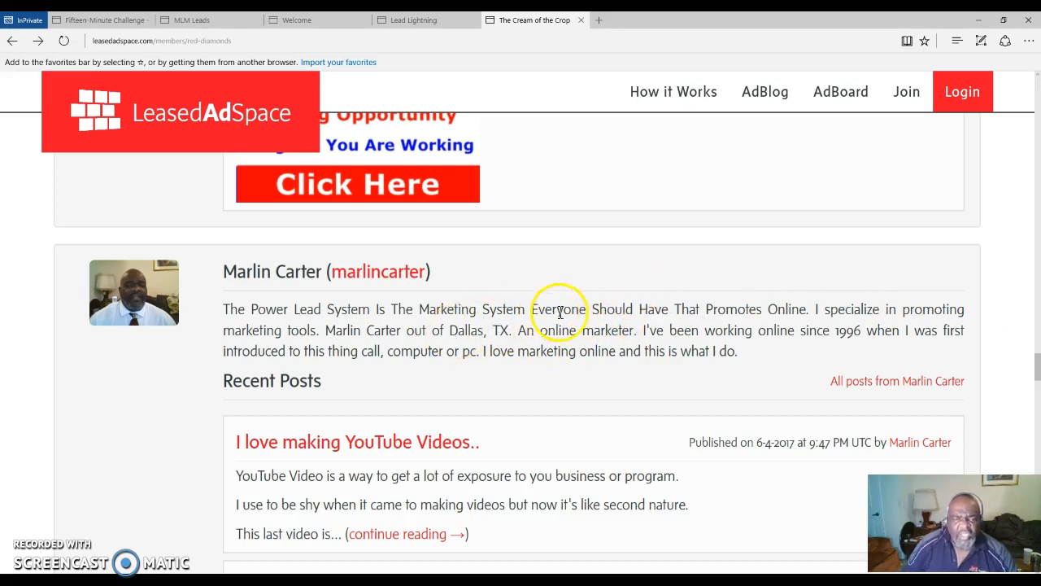
{"action": "mouse_move", "coordinate": [920, 338]}
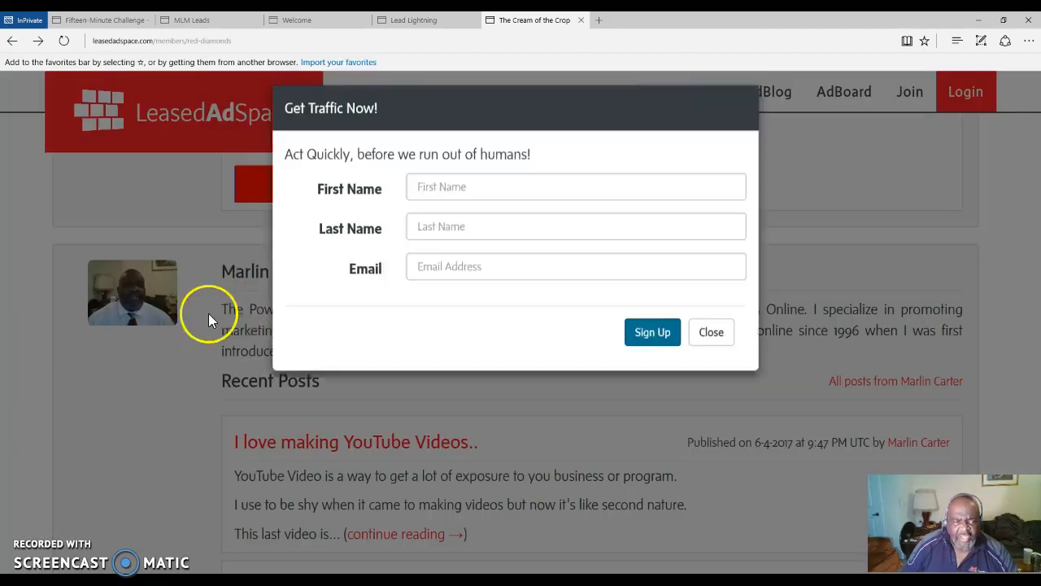
{"action": "left_click", "coordinate": [711, 332]}
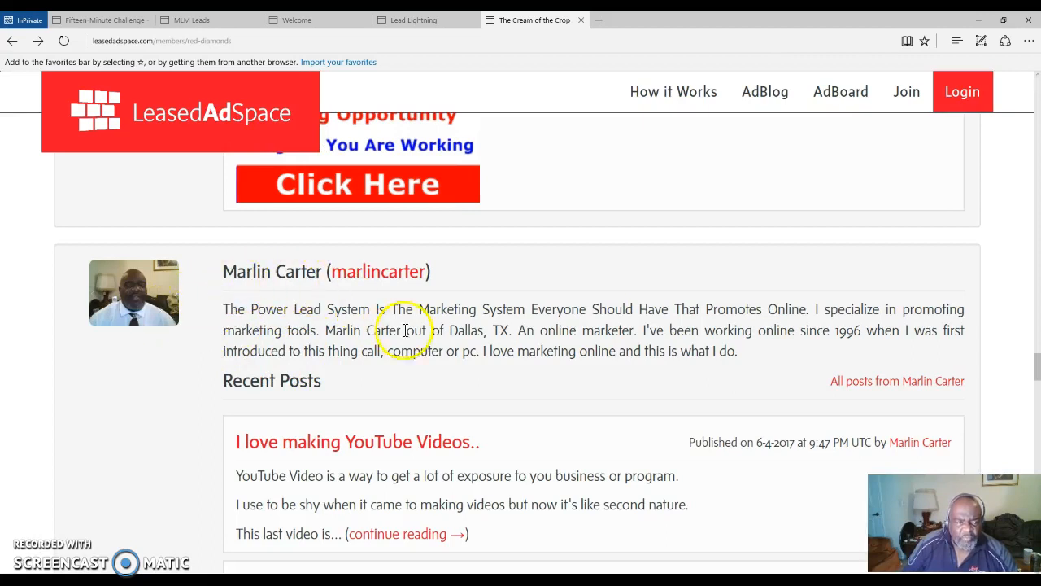
{"action": "scroll", "scroll_direction": "down", "scroll_amount": 3}
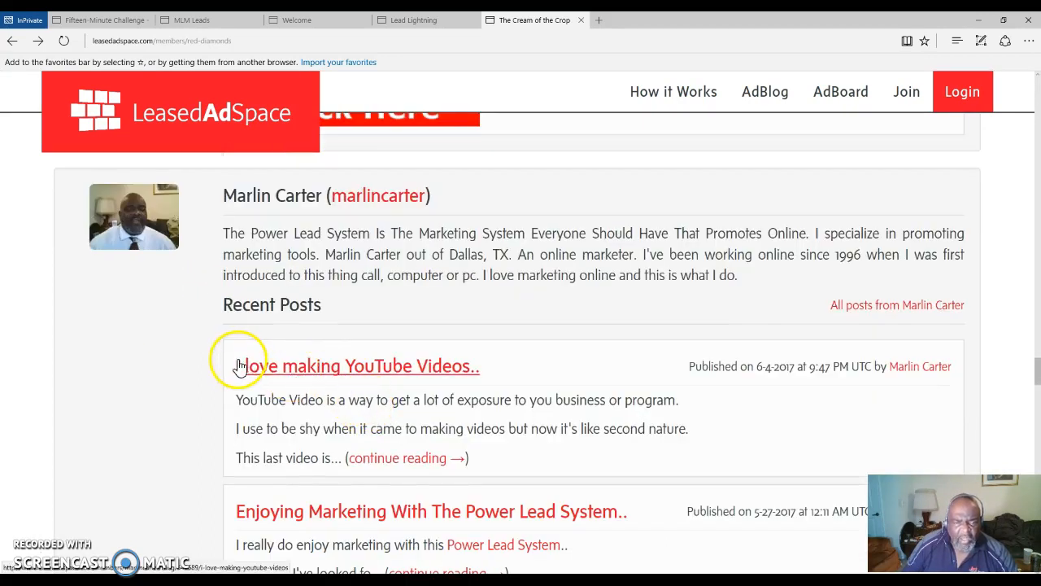
{"action": "mouse_move", "coordinate": [341, 377]}
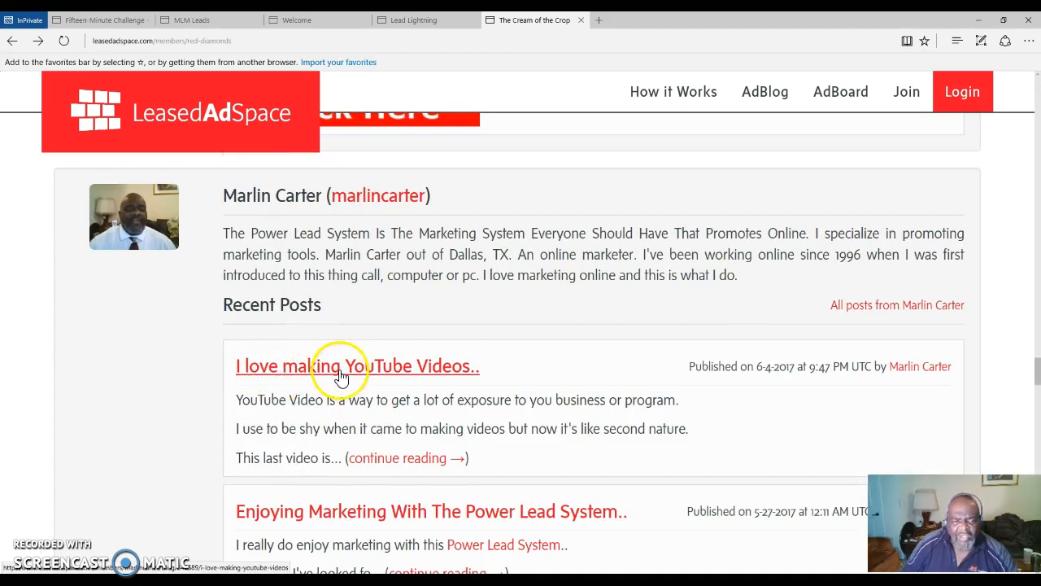
{"action": "mouse_move", "coordinate": [446, 376]}
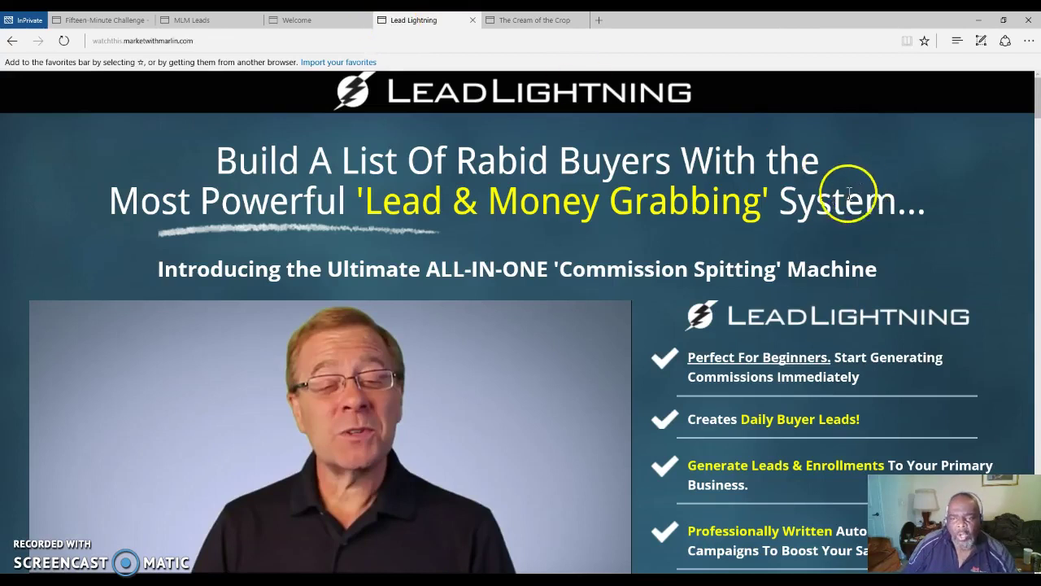
{"action": "mouse_move", "coordinate": [797, 337]}
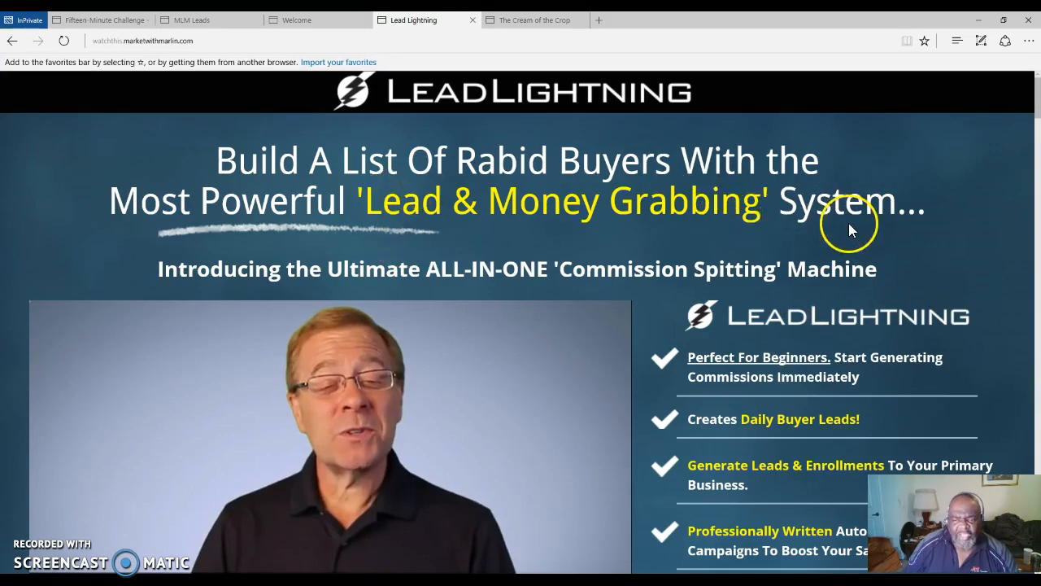
{"action": "mouse_move", "coordinate": [722, 246]}
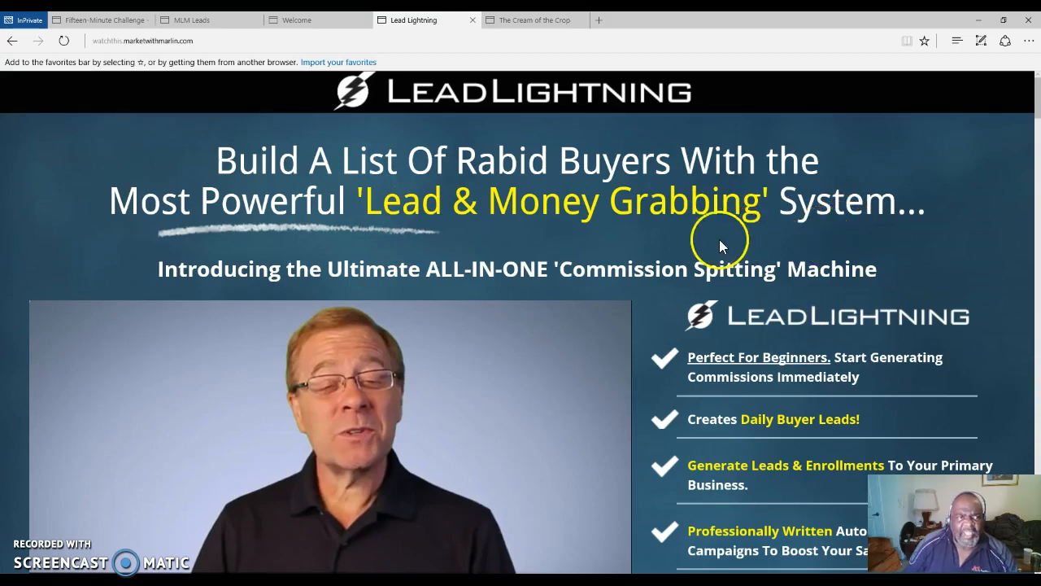
Show the Lead Lightning sales page headlined 'Build A List Of Rabid Buyers'.
{"action": "left_click", "coordinate": [199, 19]}
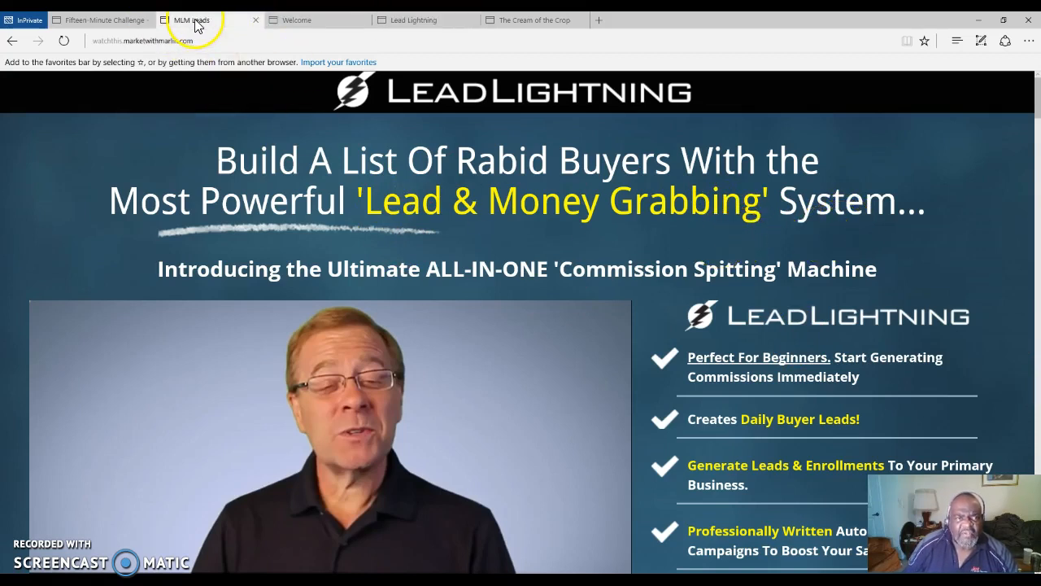
Switch to the MLM Leads tab showing the real-time leads homepage.
{"action": "left_click", "coordinate": [196, 20]}
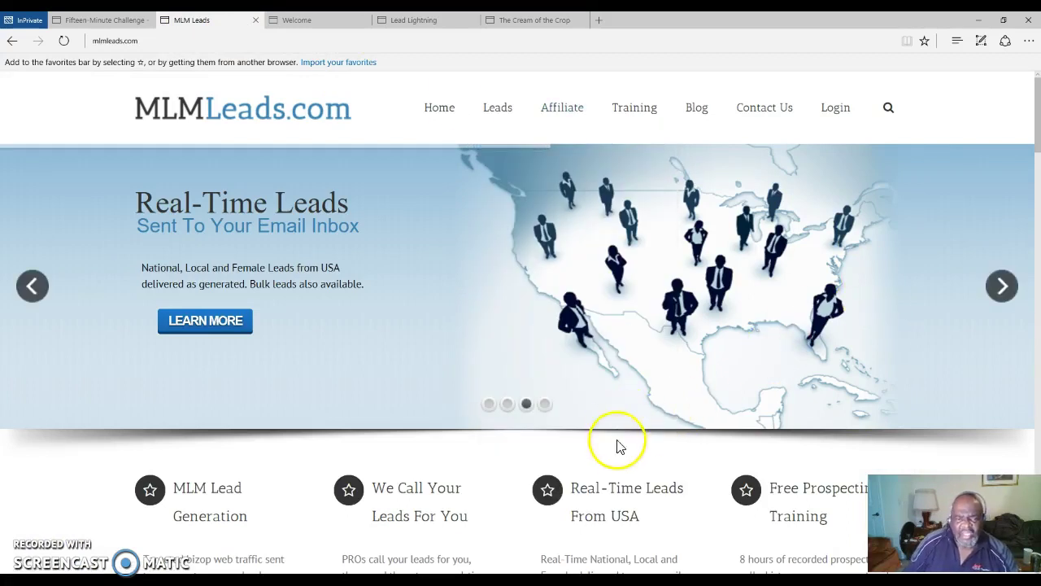
{"action": "mouse_move", "coordinate": [636, 437]}
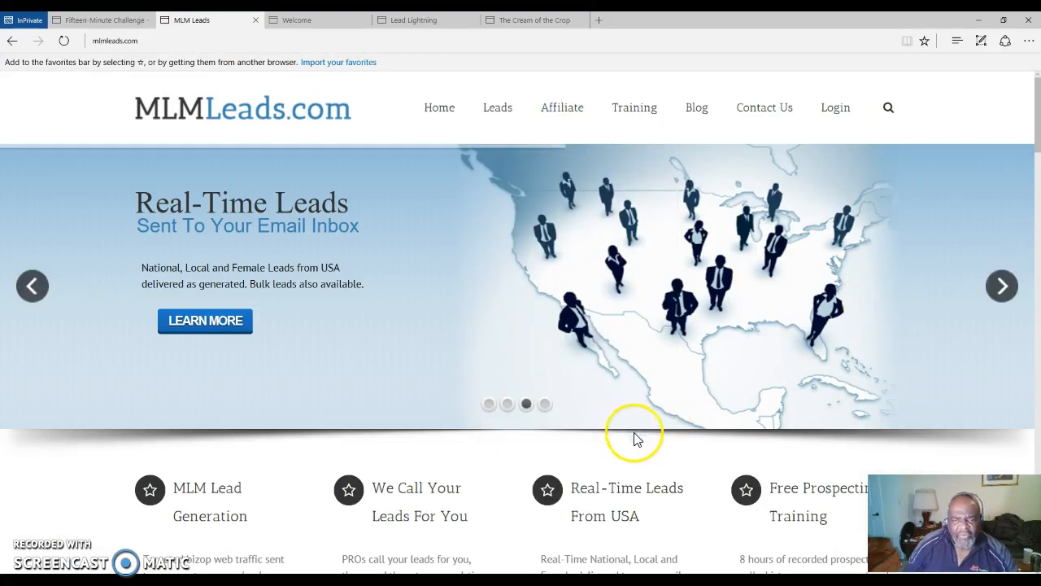
{"action": "mouse_move", "coordinate": [426, 518]}
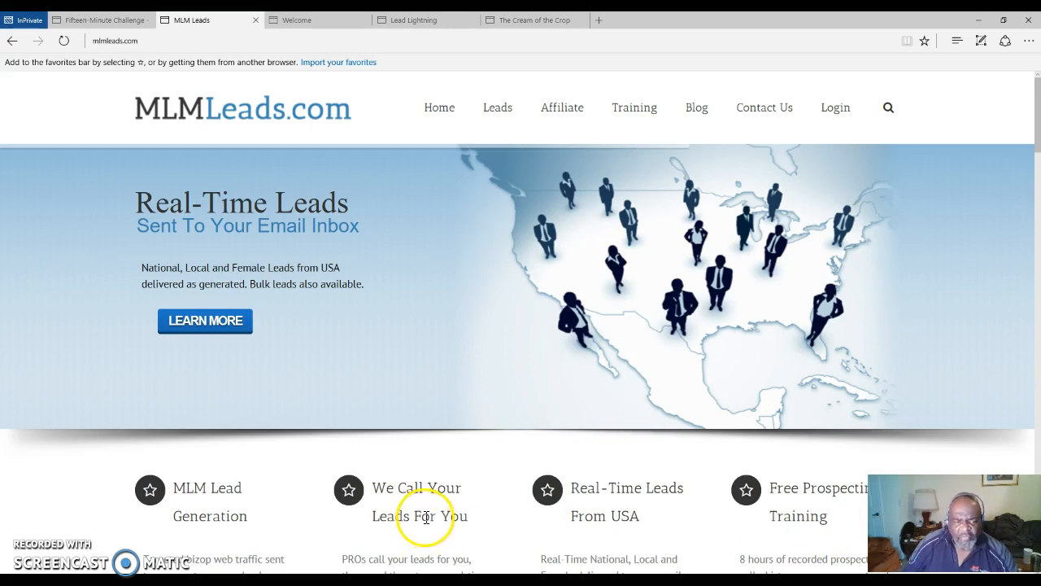
{"action": "mouse_move", "coordinate": [537, 523]}
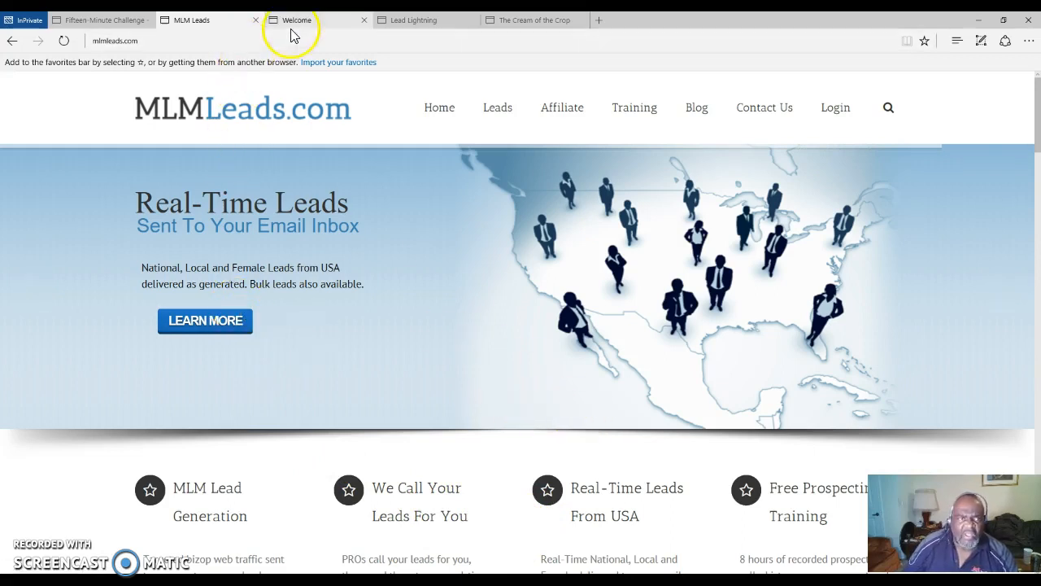
Switch back to the Lead Lightning tab showing its list-building sales page and video.
{"action": "left_click", "coordinate": [417, 19]}
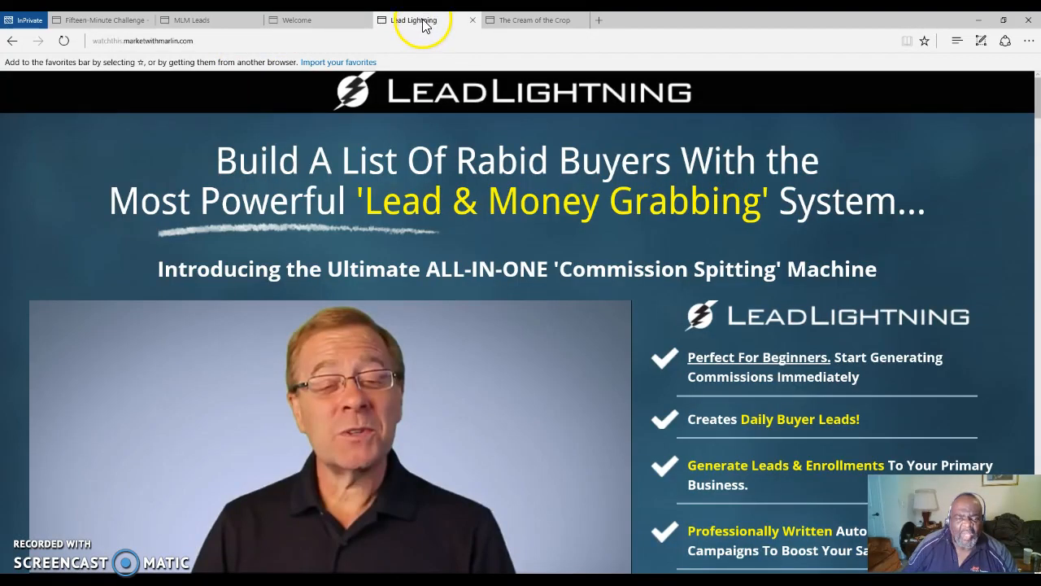
{"action": "mouse_move", "coordinate": [700, 268]}
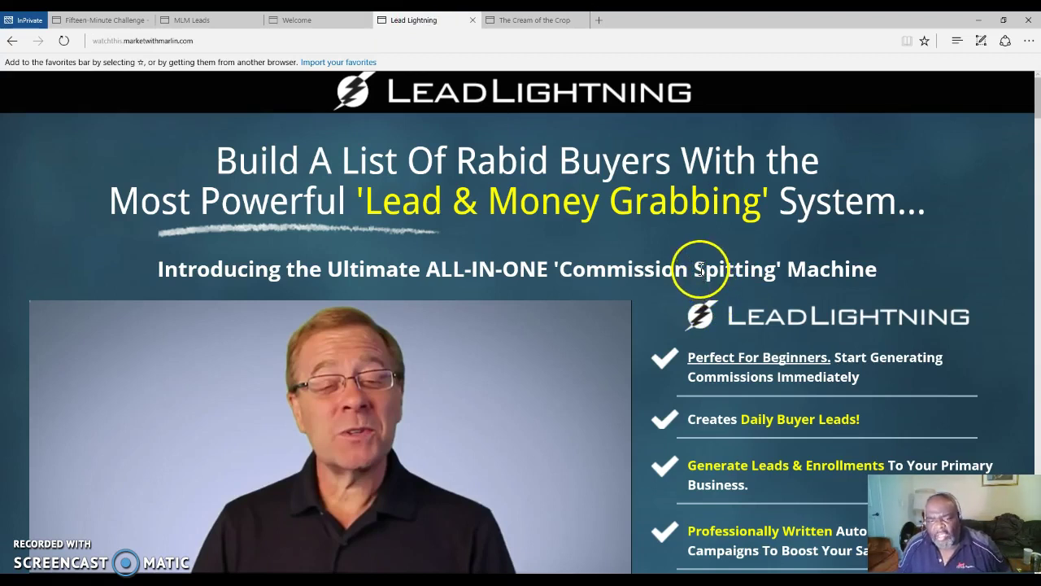
{"action": "mouse_move", "coordinate": [668, 348]}
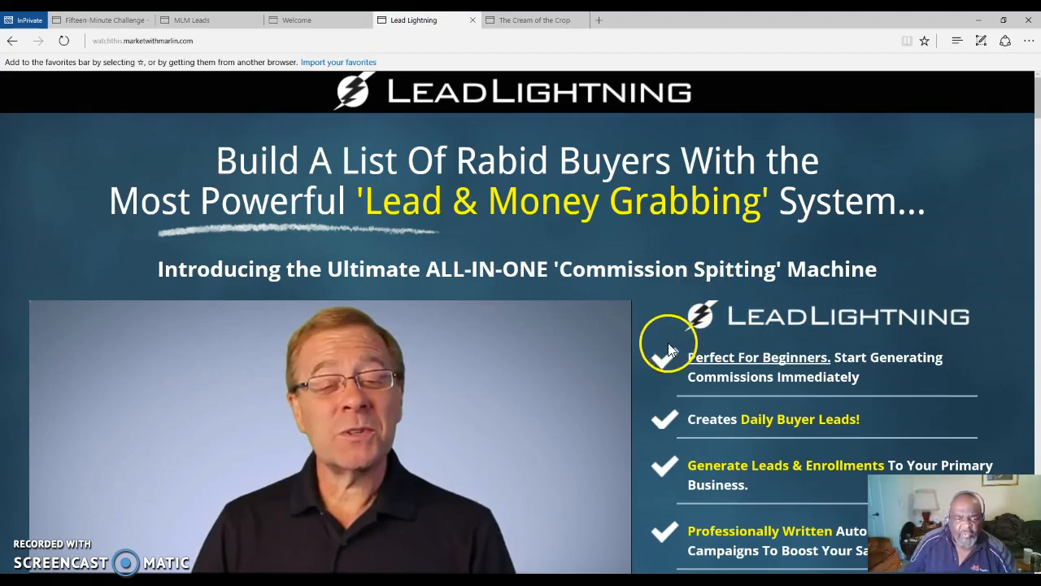
{"action": "mouse_move", "coordinate": [213, 557]}
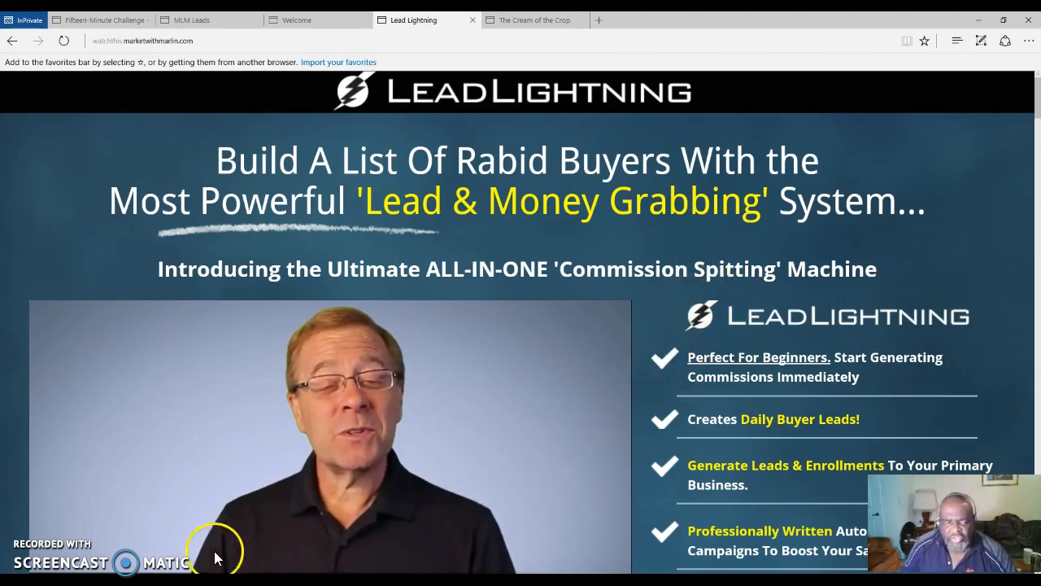